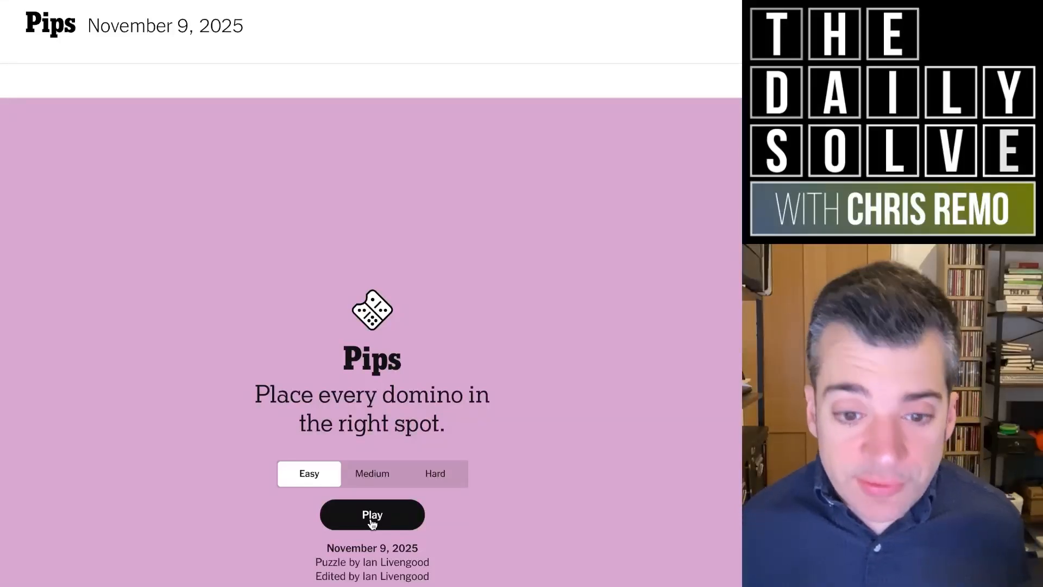
Start the easy November 9 puzzle and place its dominoes, finishing in 0:15
{"action": "left_click", "coordinate": [371, 515]}
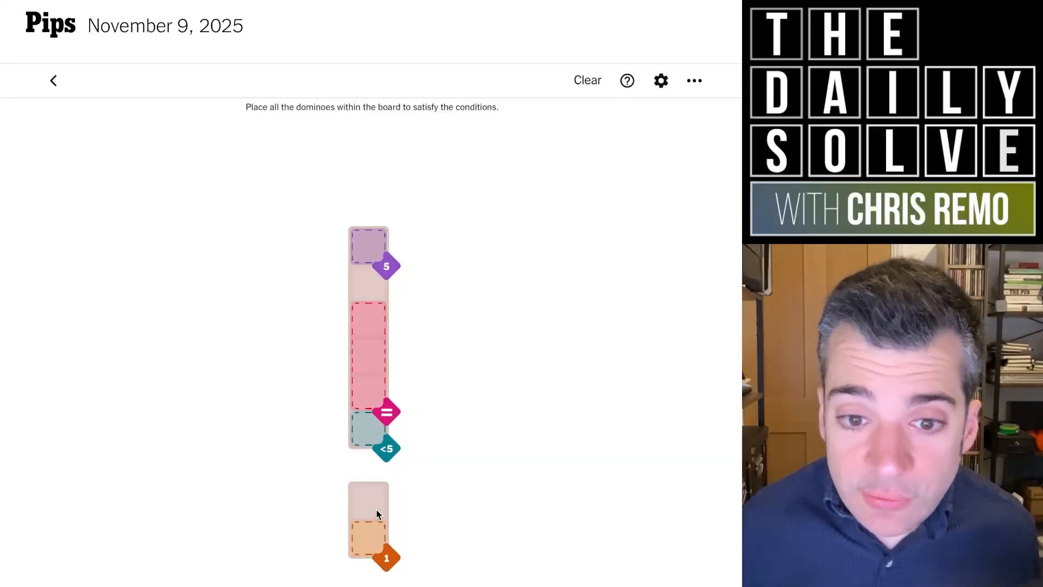
{"action": "scroll", "scroll_direction": "down", "scroll_amount": 3}
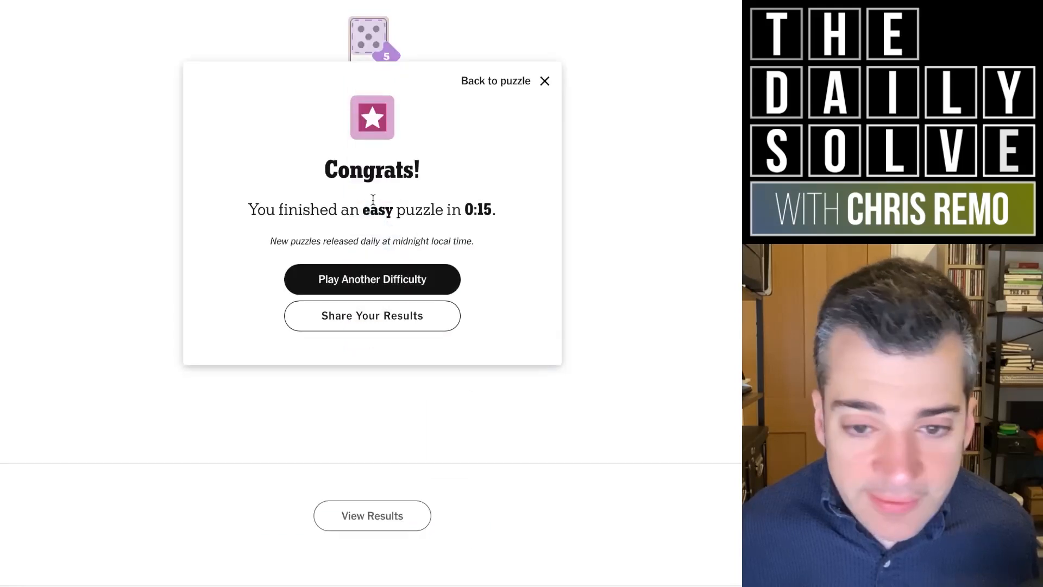
Return to difficulty selection and start the medium puzzle
{"action": "left_click", "coordinate": [372, 279]}
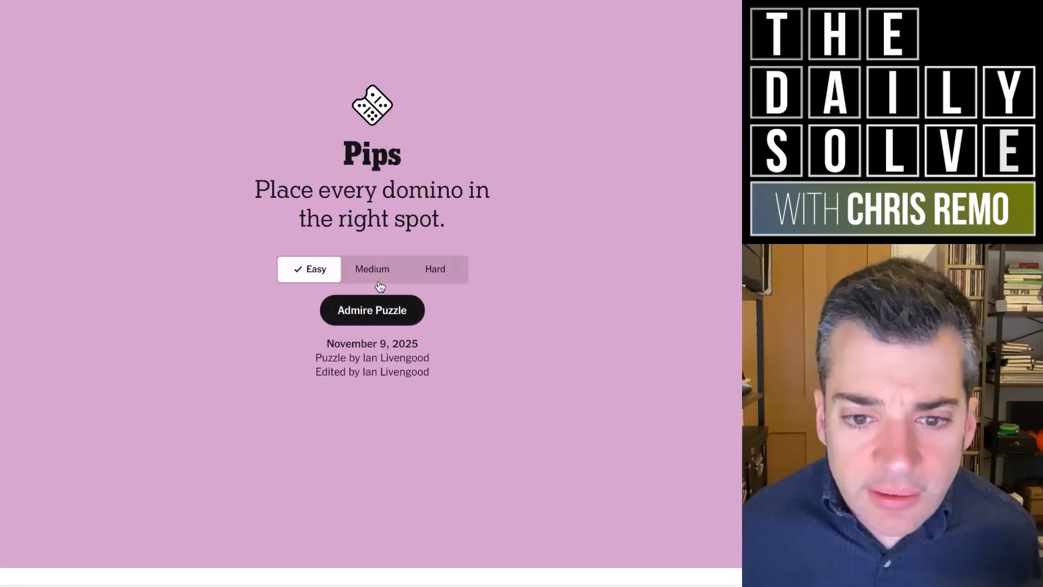
{"action": "left_click", "coordinate": [372, 310]}
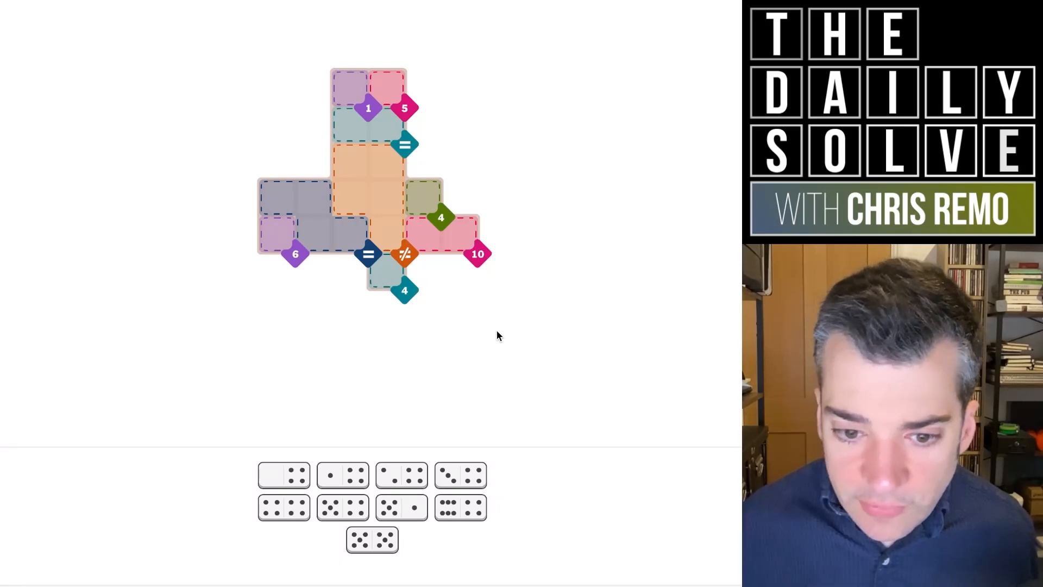
{"action": "mouse_move", "coordinate": [461, 204]}
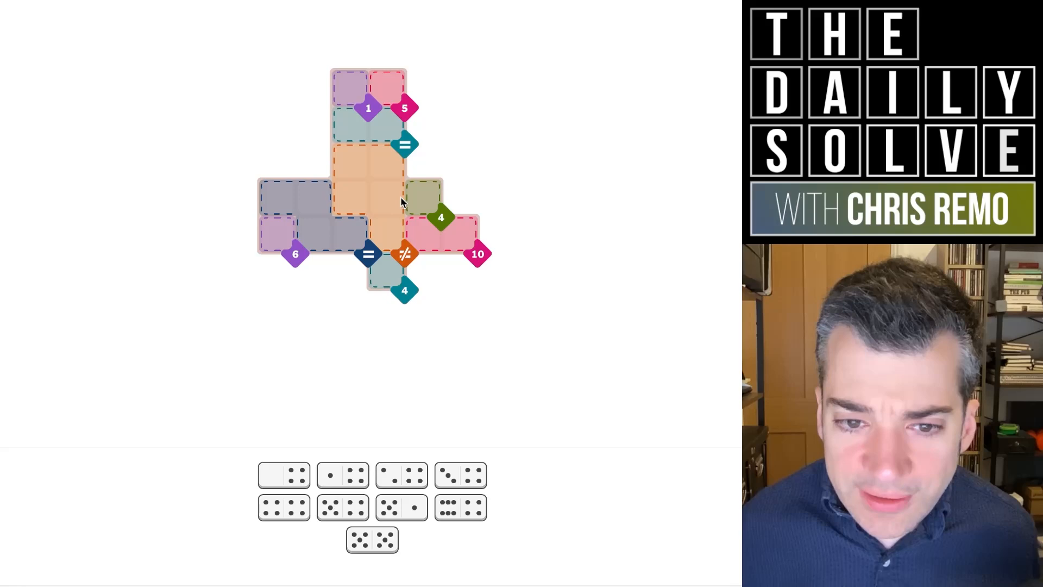
{"action": "mouse_move", "coordinate": [397, 214]}
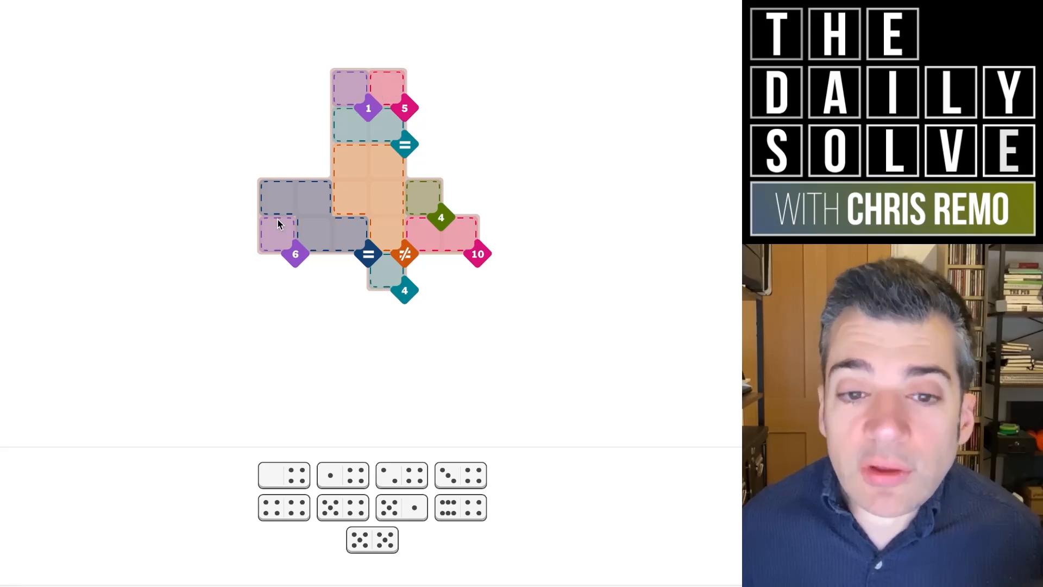
{"action": "mouse_move", "coordinate": [294, 222]}
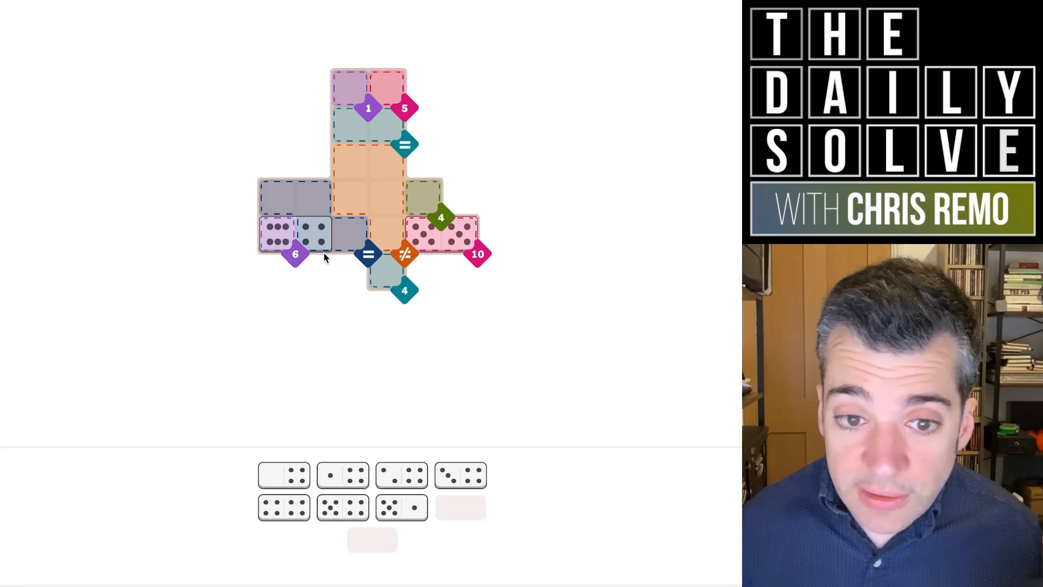
{"action": "mouse_move", "coordinate": [352, 237]}
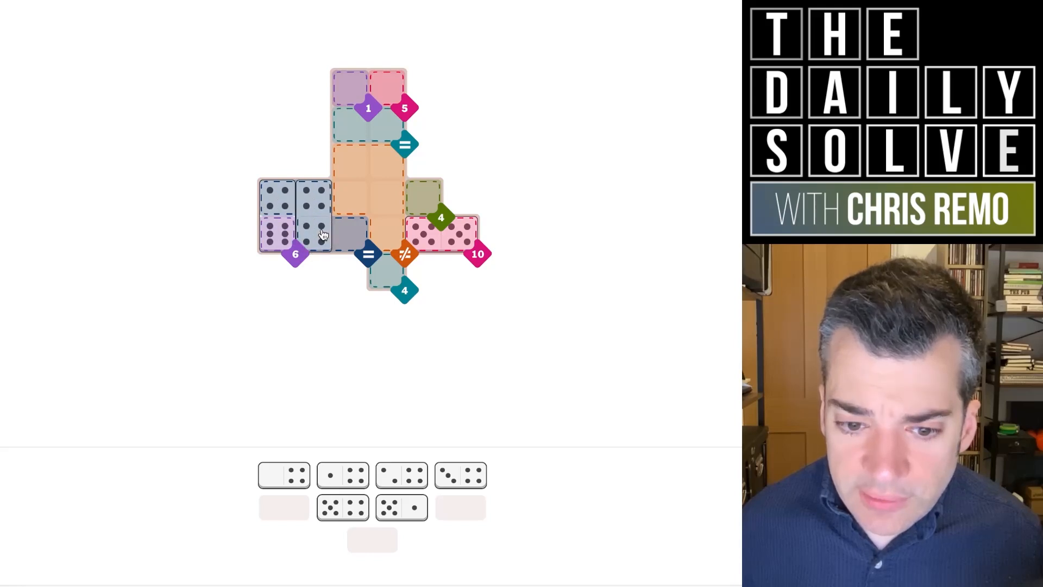
{"action": "mouse_move", "coordinate": [404, 406]}
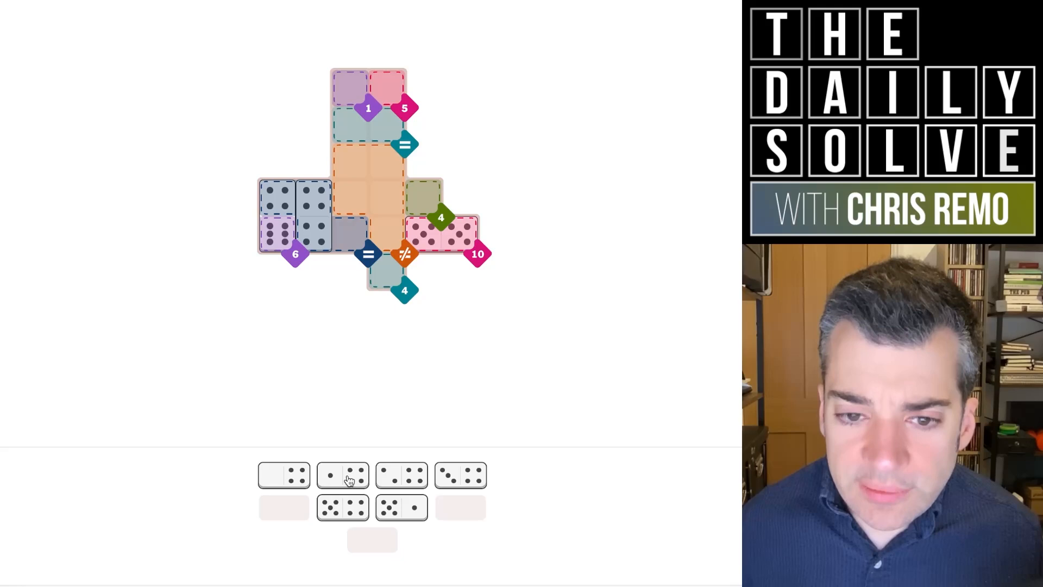
{"action": "mouse_move", "coordinate": [361, 443]}
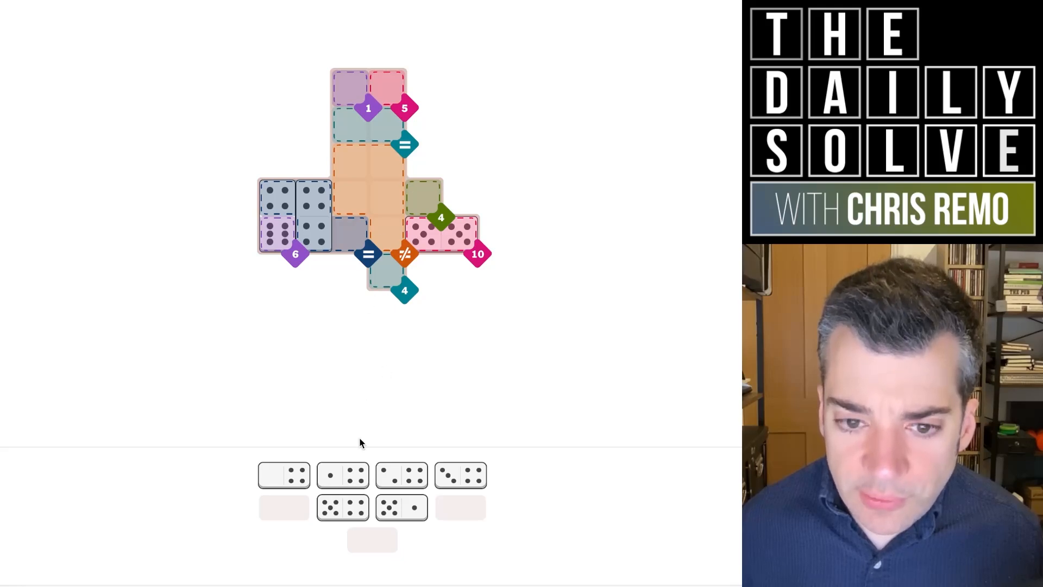
{"action": "mouse_move", "coordinate": [360, 436]}
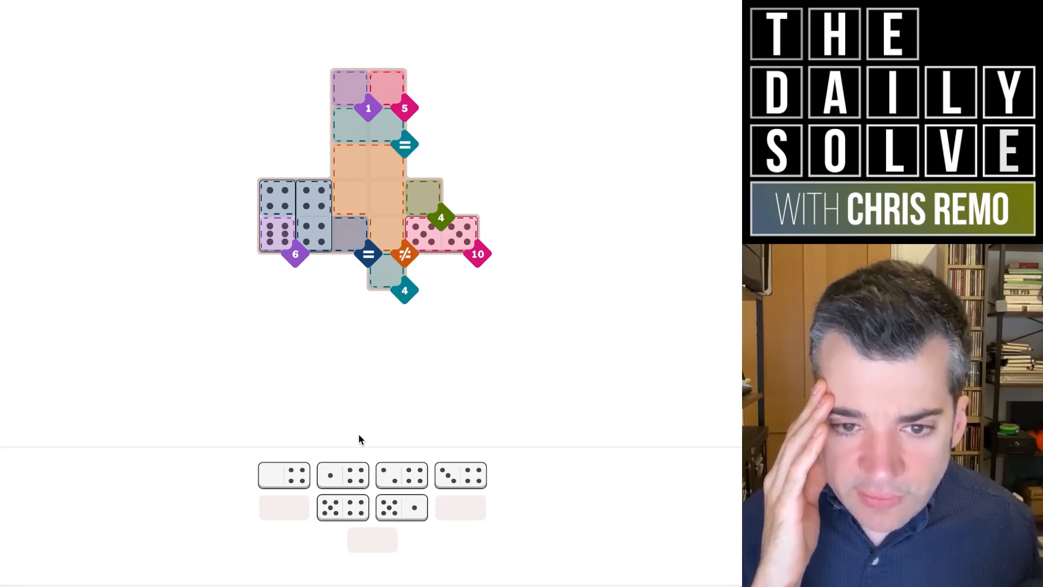
{"action": "mouse_move", "coordinate": [399, 358]}
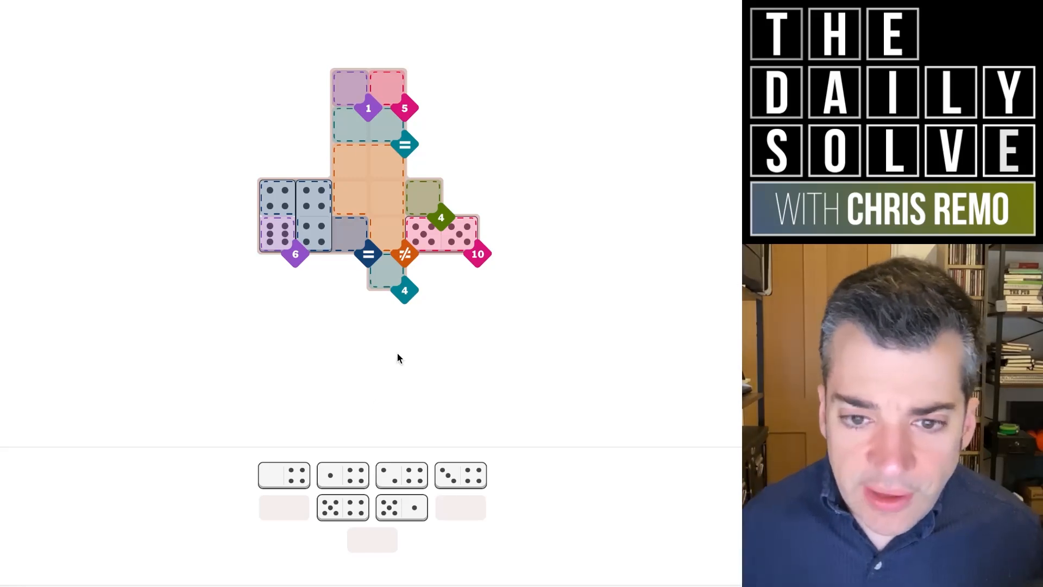
{"action": "mouse_move", "coordinate": [389, 194]}
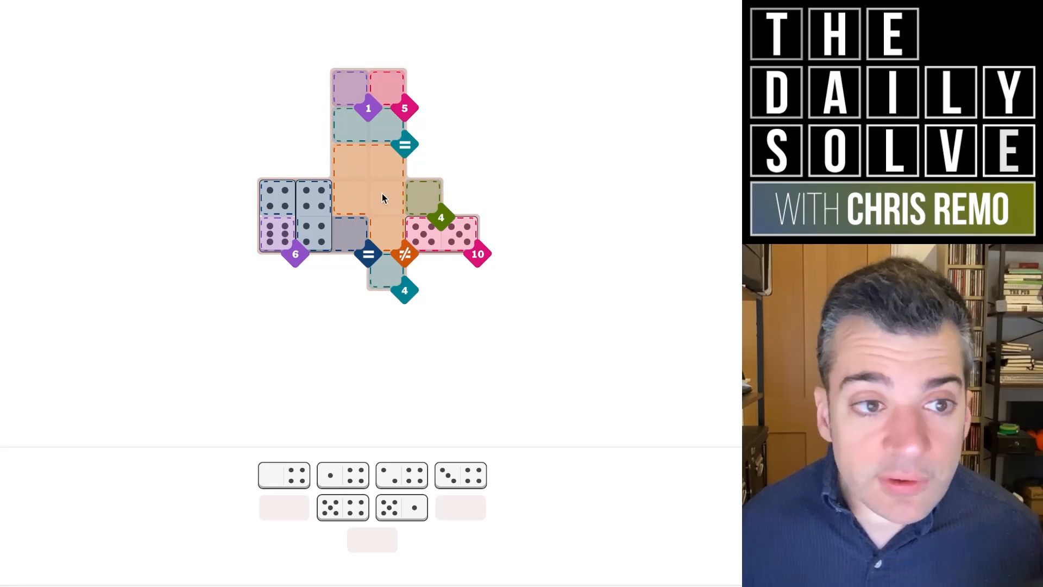
{"action": "mouse_move", "coordinate": [368, 190]}
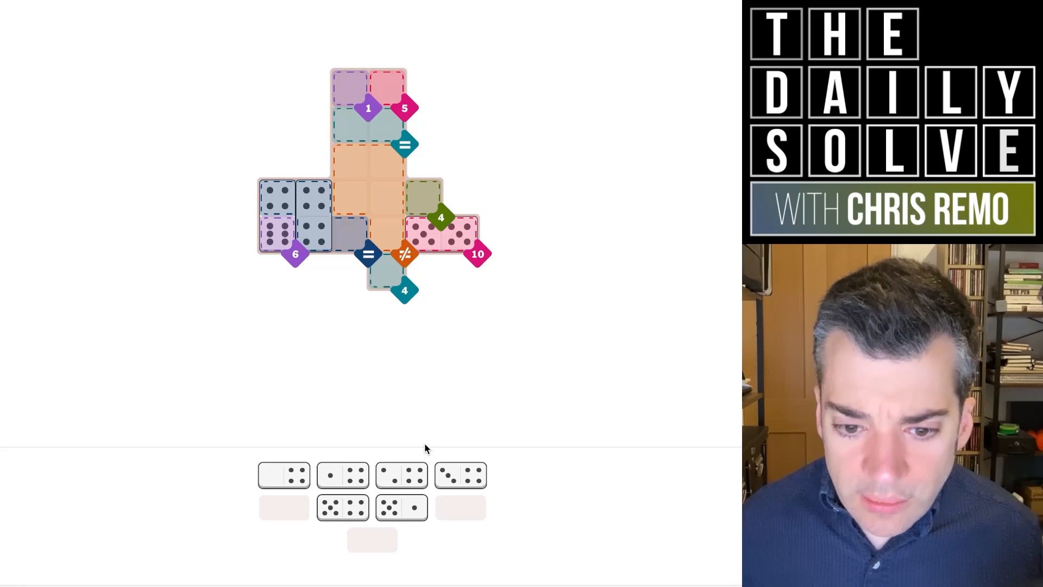
{"action": "mouse_move", "coordinate": [349, 479]}
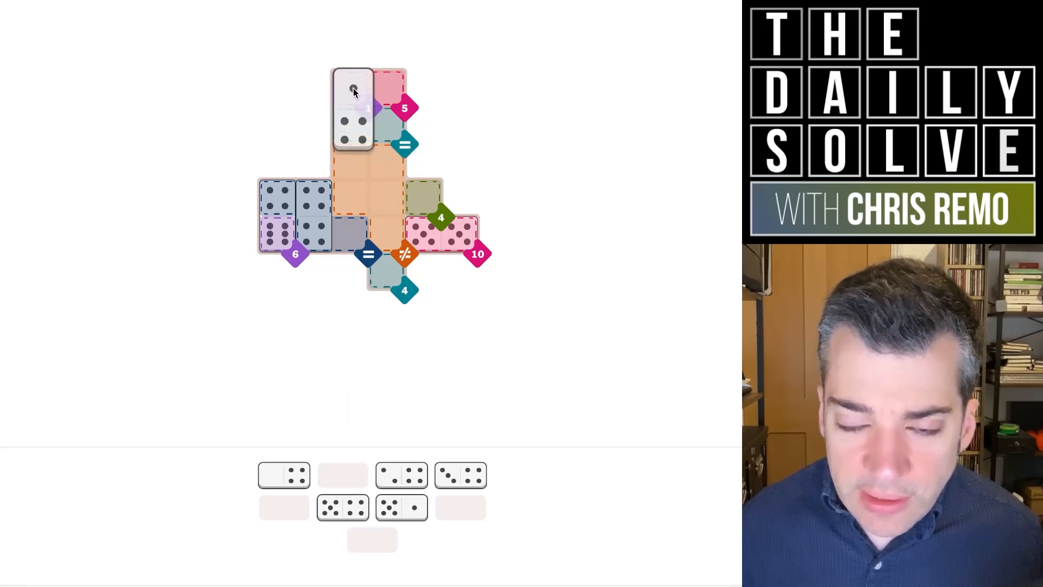
Place a 1–4 domino top-left, send a misplaced domino back, and re-place it
{"action": "left_click", "coordinate": [354, 90]}
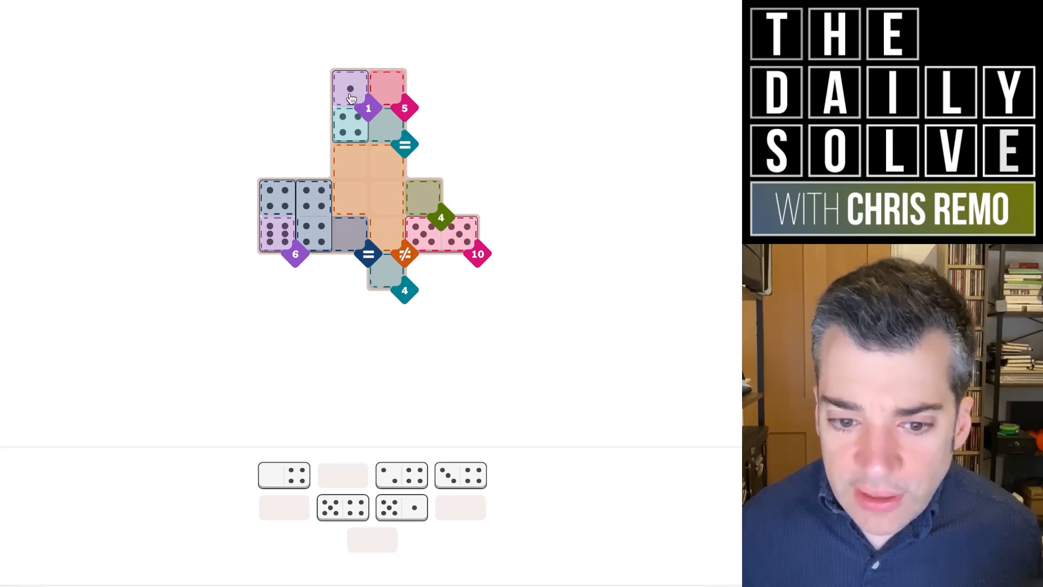
{"action": "mouse_move", "coordinate": [356, 106]}
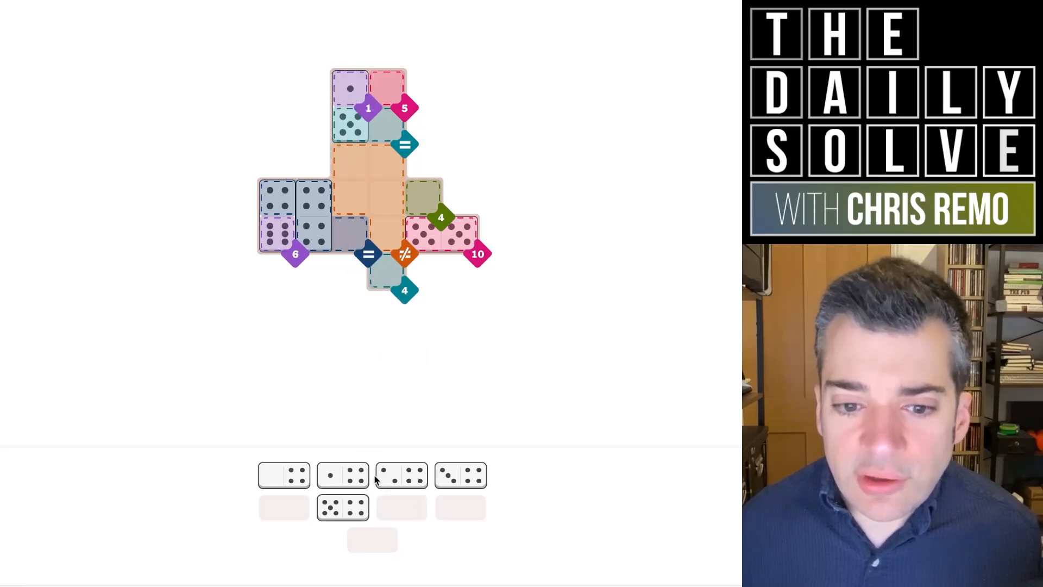
{"action": "left_click", "coordinate": [343, 507]}
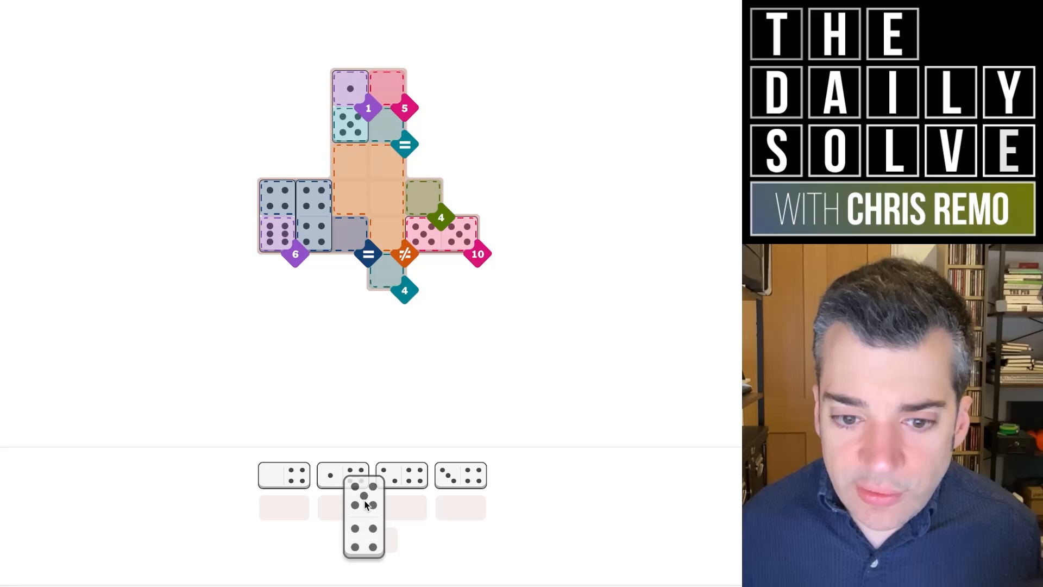
{"action": "left_click", "coordinate": [365, 513]}
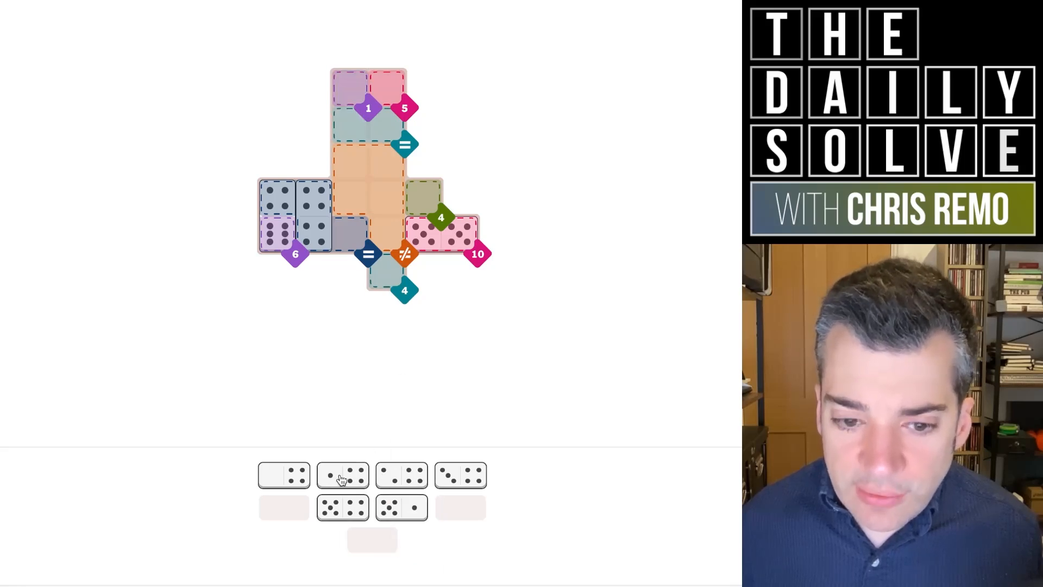
{"action": "left_click", "coordinate": [343, 473]}
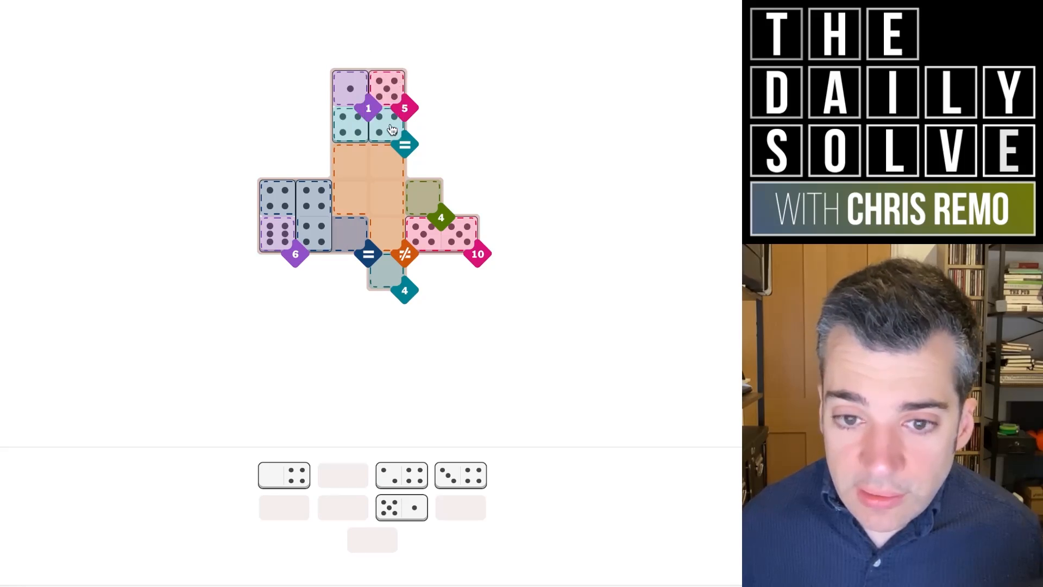
{"action": "mouse_move", "coordinate": [455, 424]}
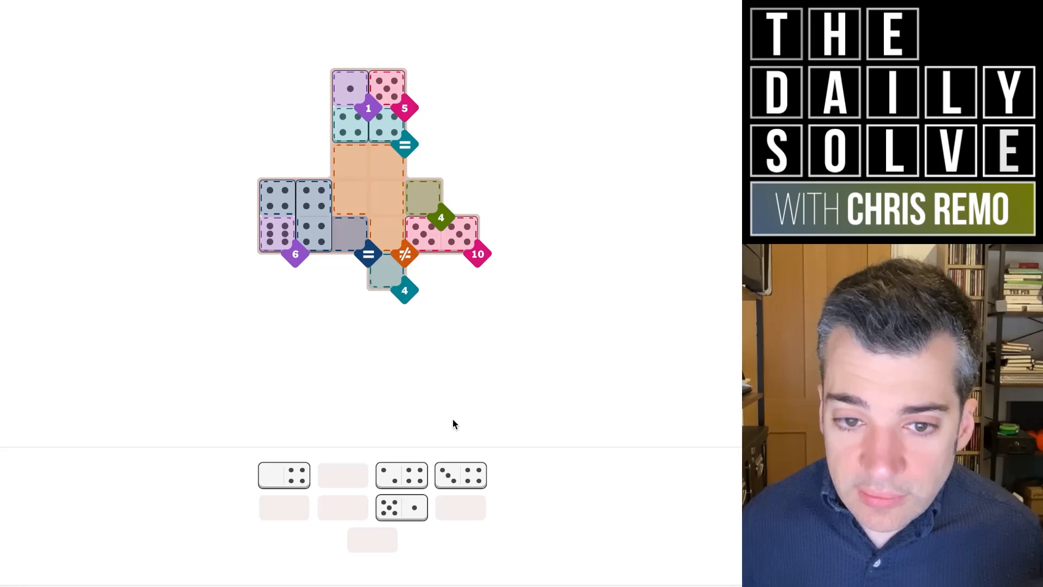
{"action": "mouse_move", "coordinate": [461, 450]}
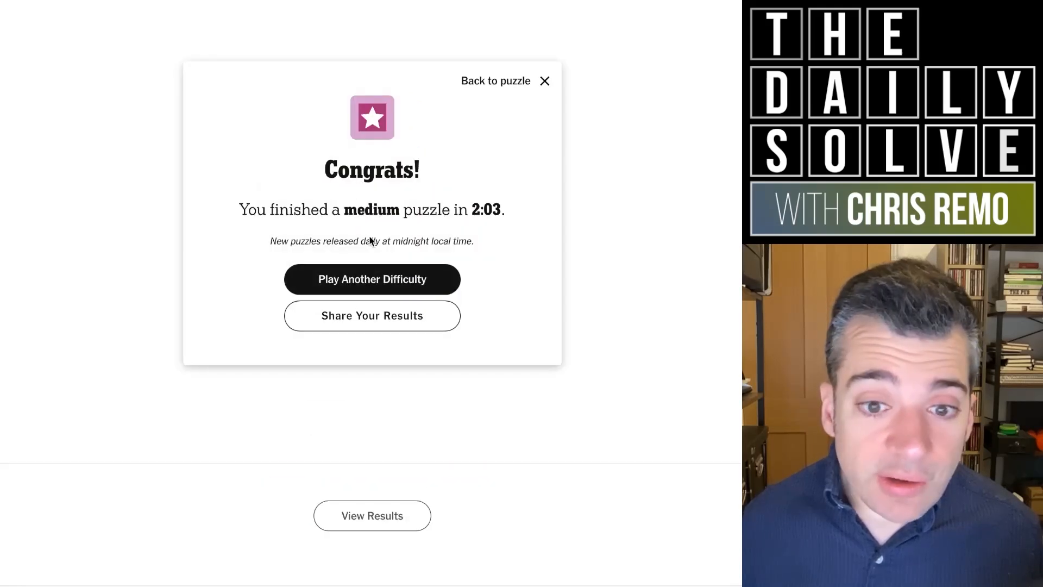
{"action": "left_click", "coordinate": [372, 279]}
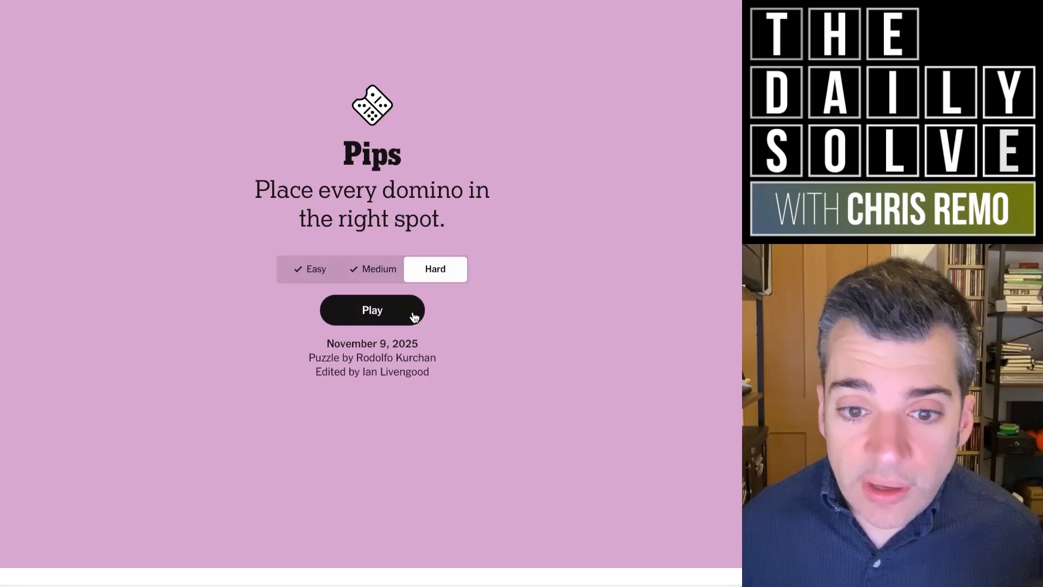
{"action": "left_click", "coordinate": [371, 309]}
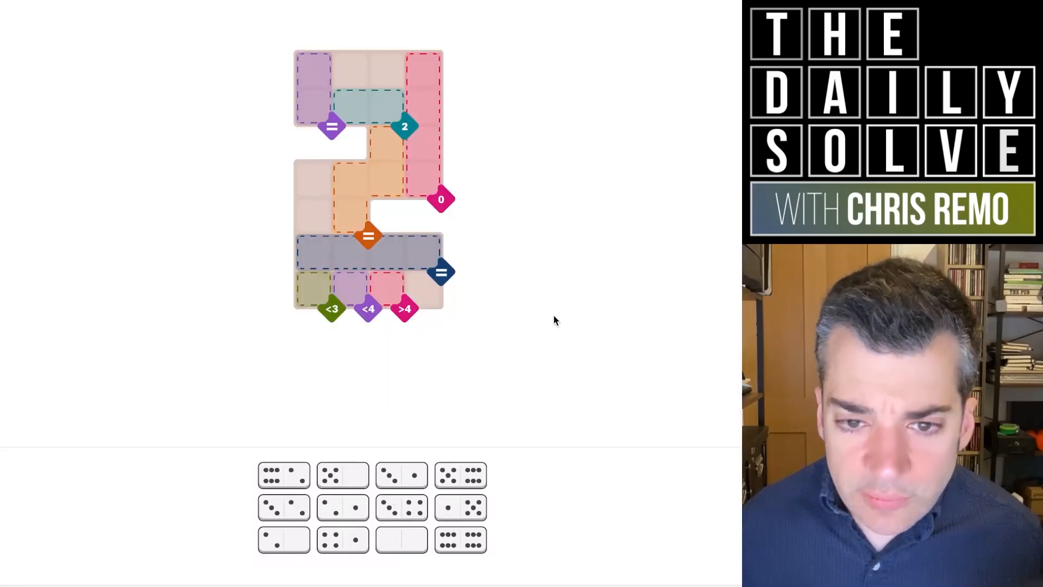
{"action": "mouse_move", "coordinate": [415, 338]}
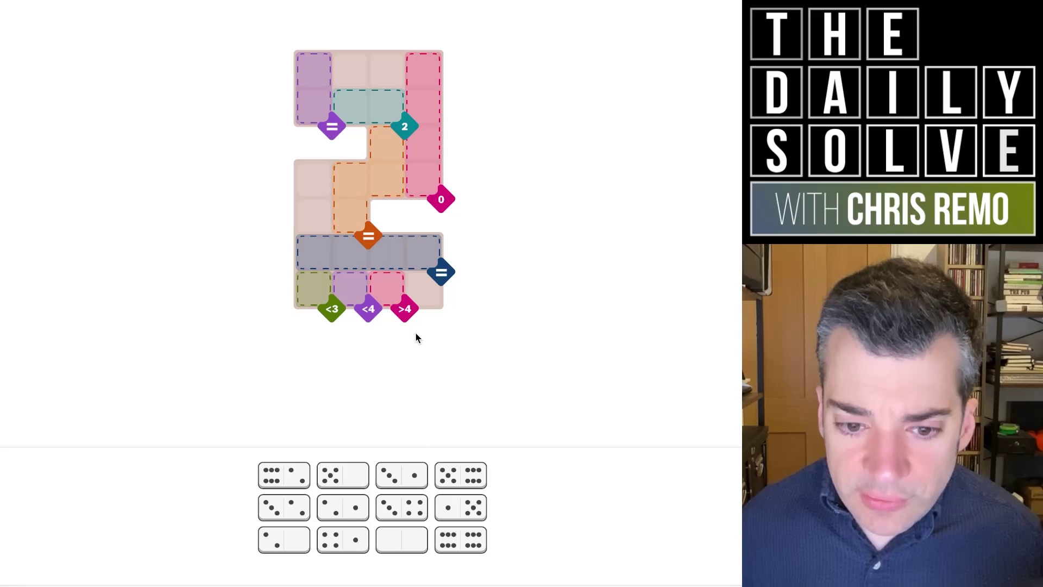
{"action": "mouse_move", "coordinate": [359, 457]}
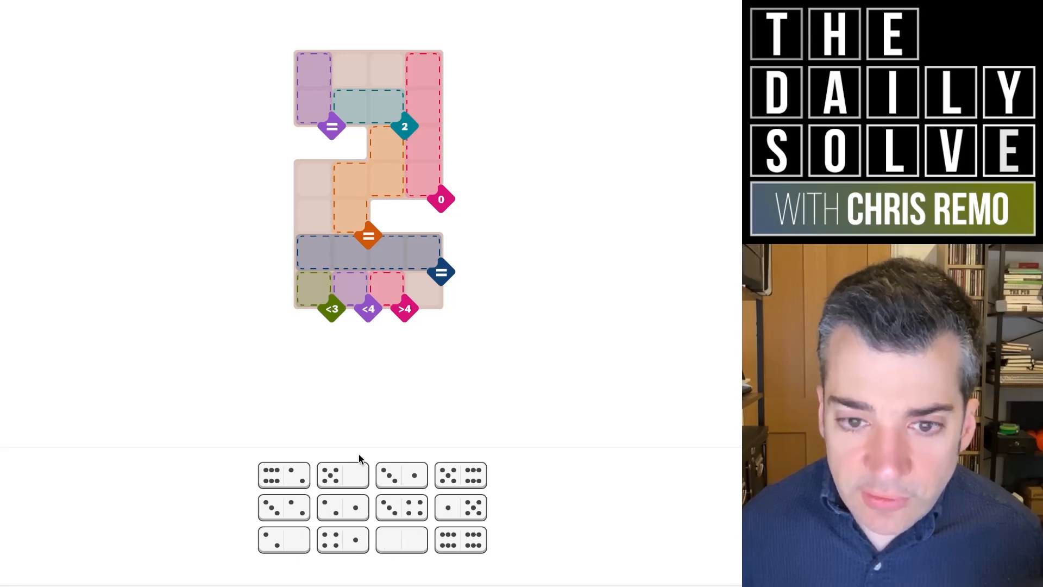
{"action": "mouse_move", "coordinate": [400, 392]}
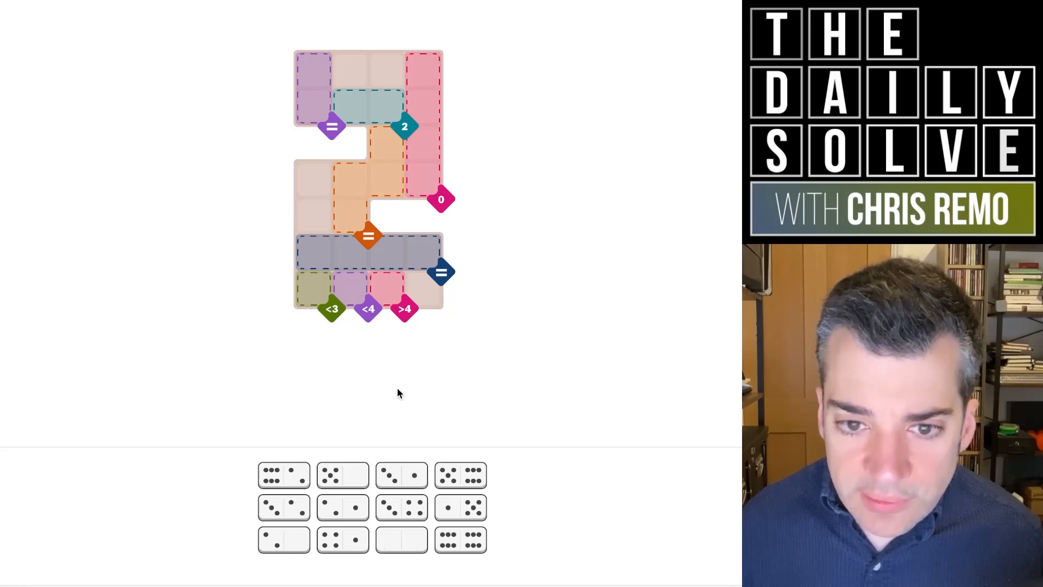
{"action": "mouse_move", "coordinate": [382, 195]}
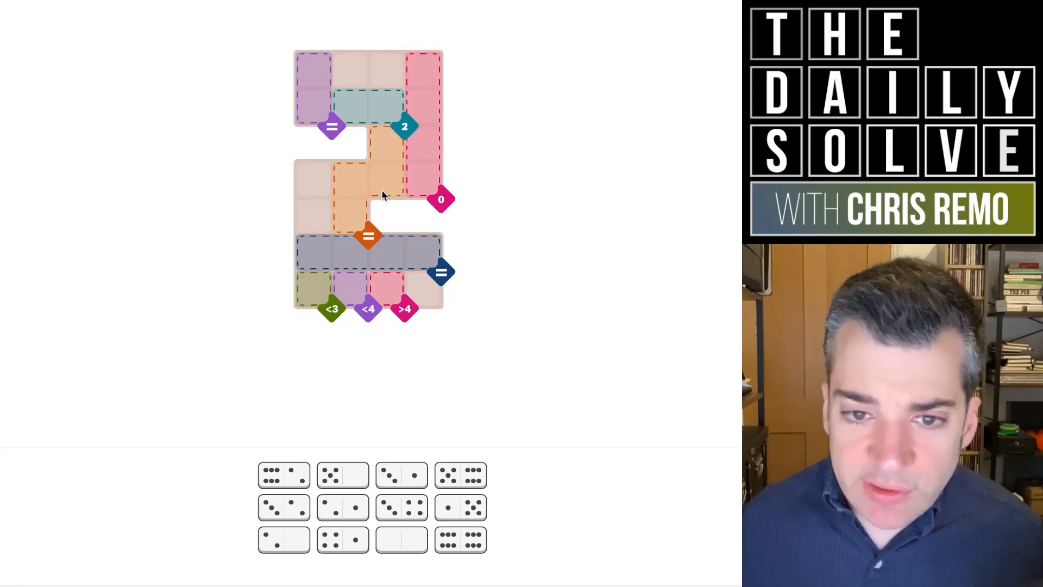
{"action": "mouse_move", "coordinate": [414, 213]}
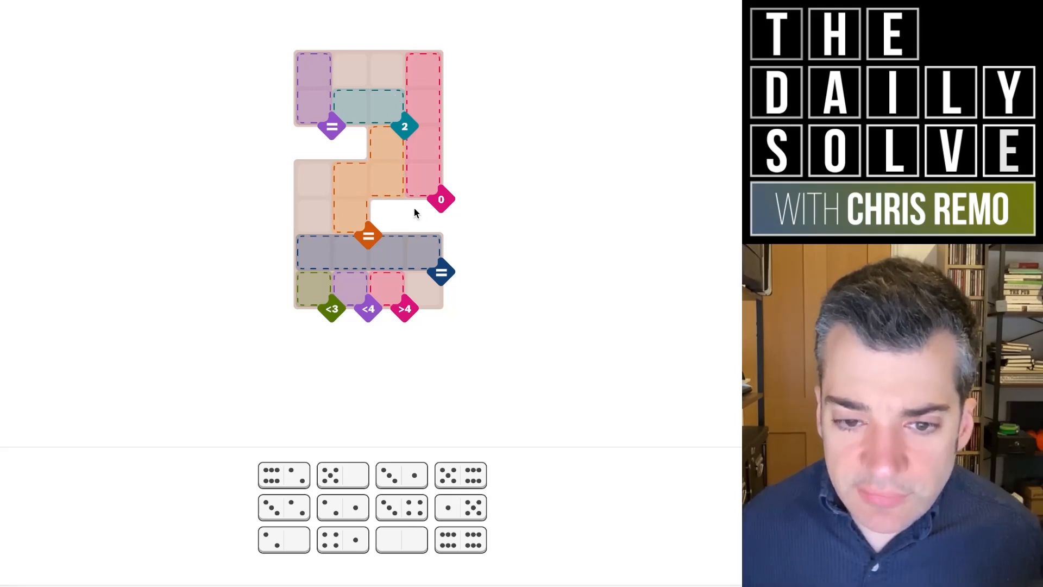
{"action": "mouse_move", "coordinate": [370, 260]}
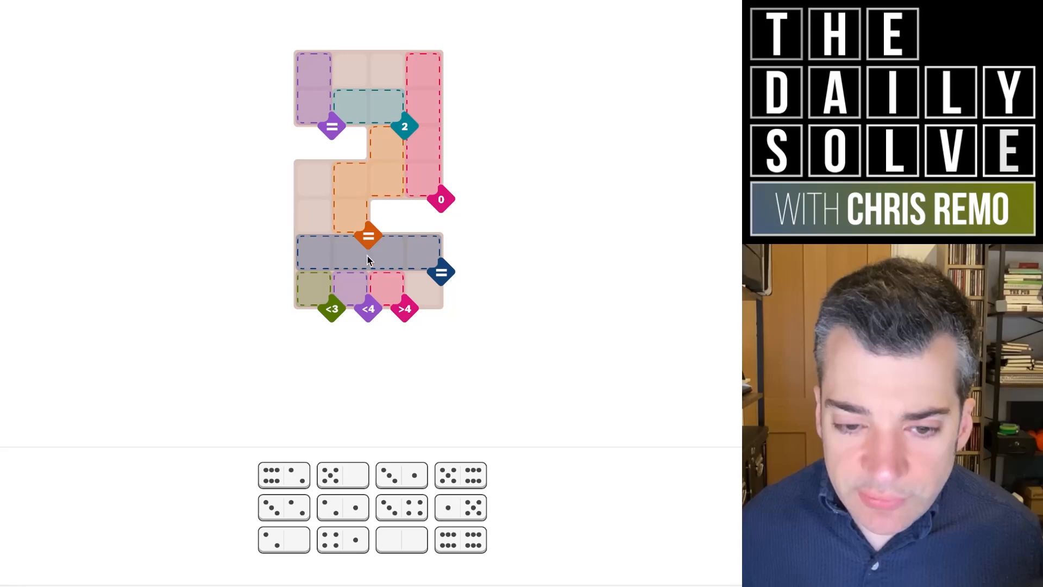
{"action": "mouse_move", "coordinate": [362, 281]}
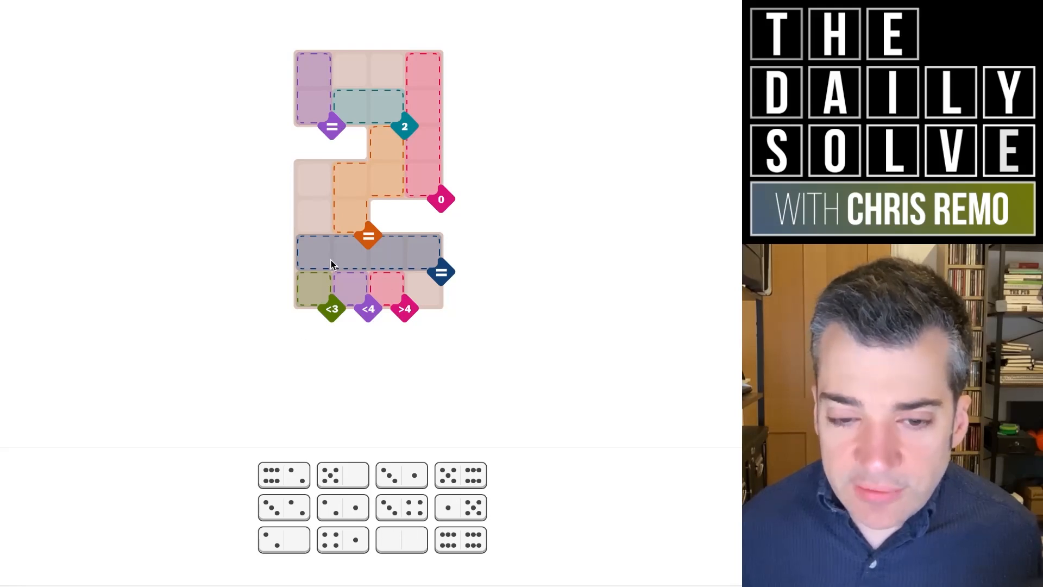
{"action": "mouse_move", "coordinate": [356, 297]}
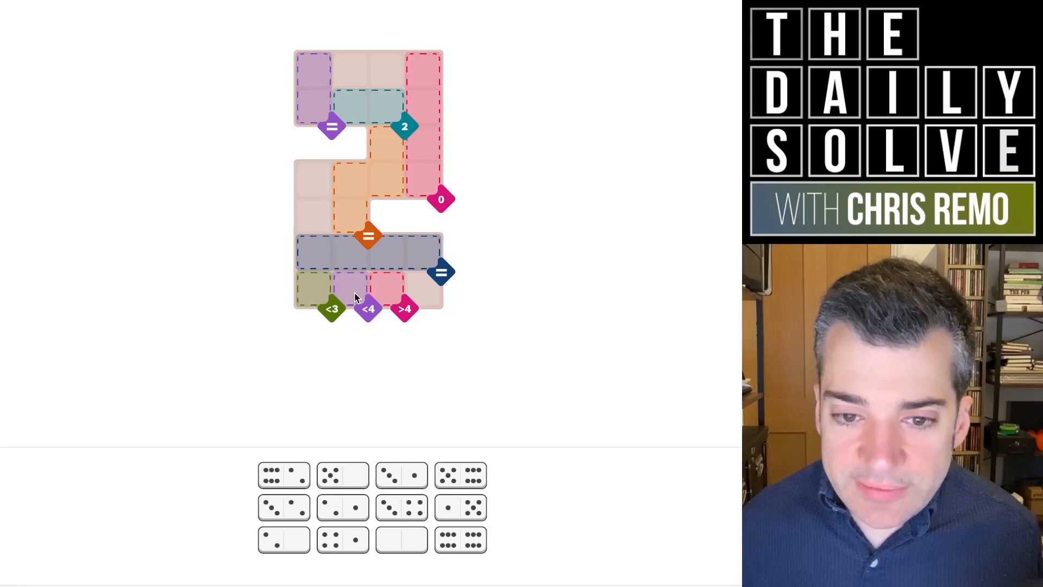
{"action": "mouse_move", "coordinate": [409, 278]}
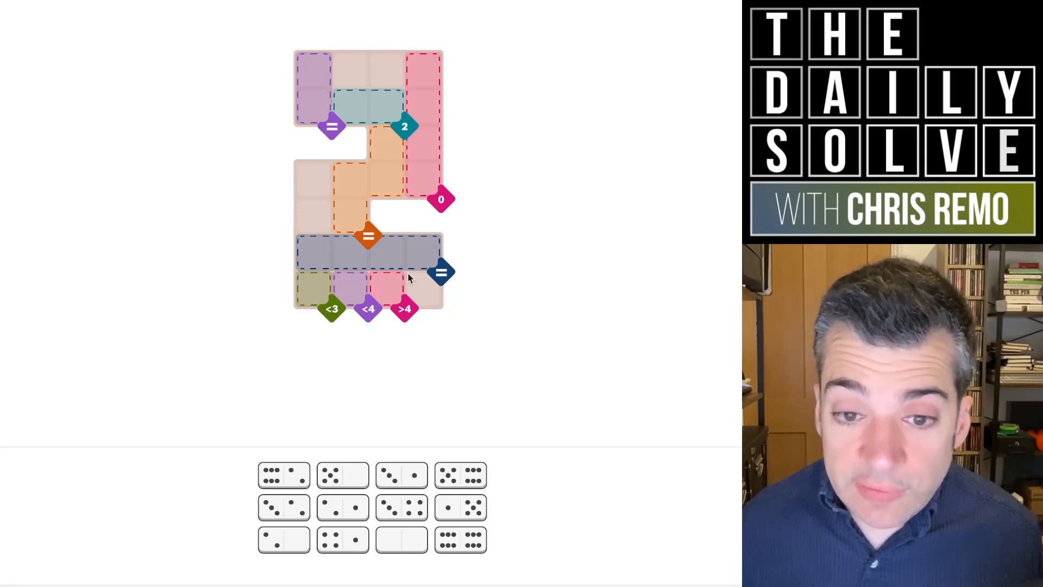
{"action": "mouse_move", "coordinate": [446, 525]}
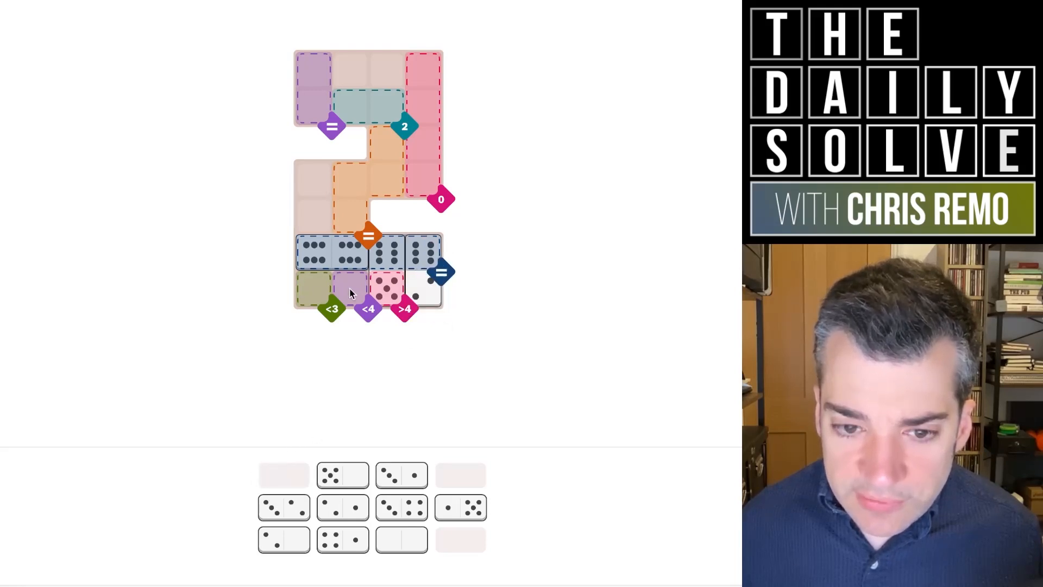
{"action": "mouse_move", "coordinate": [341, 297]}
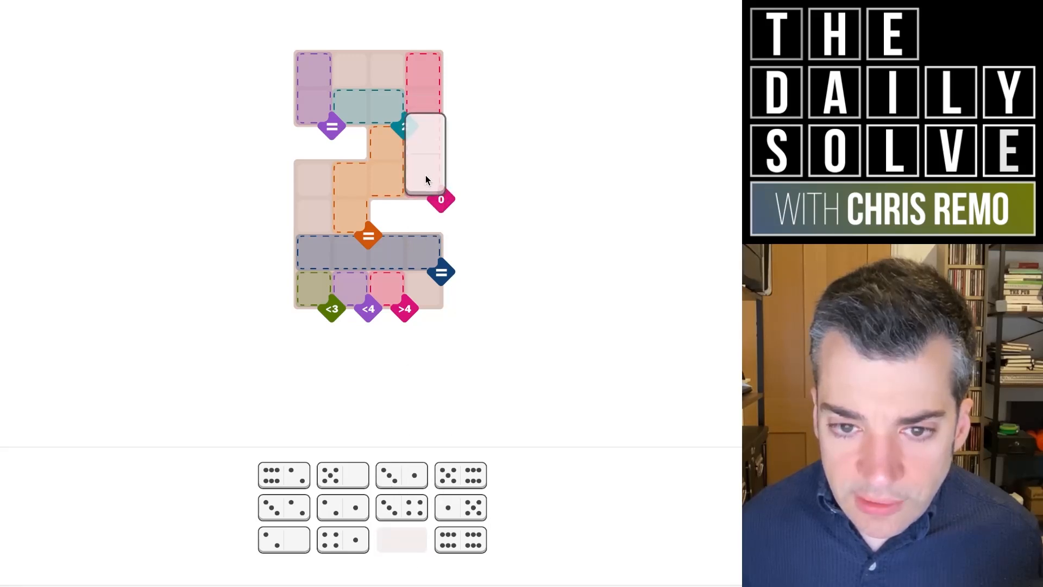
Set the blank domino in the pink 0 region and fit one beside orange
{"action": "left_click", "coordinate": [424, 156]}
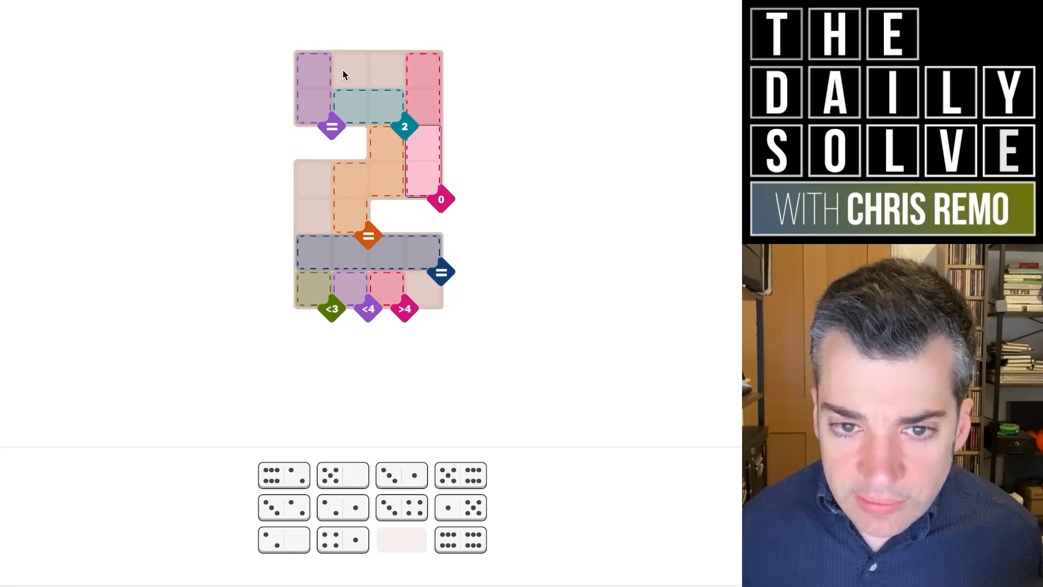
{"action": "mouse_move", "coordinate": [377, 162]}
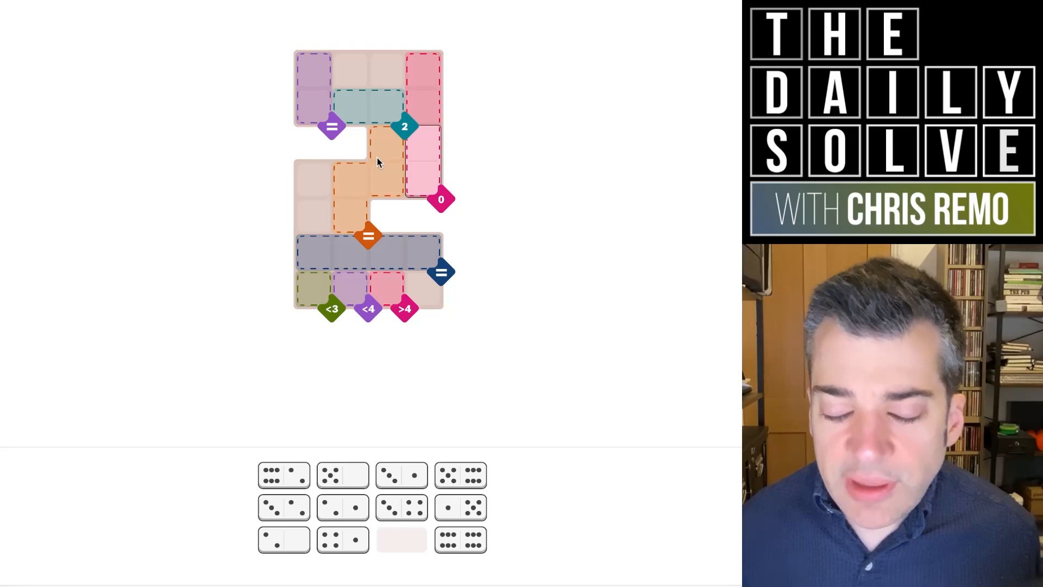
{"action": "mouse_move", "coordinate": [425, 160]}
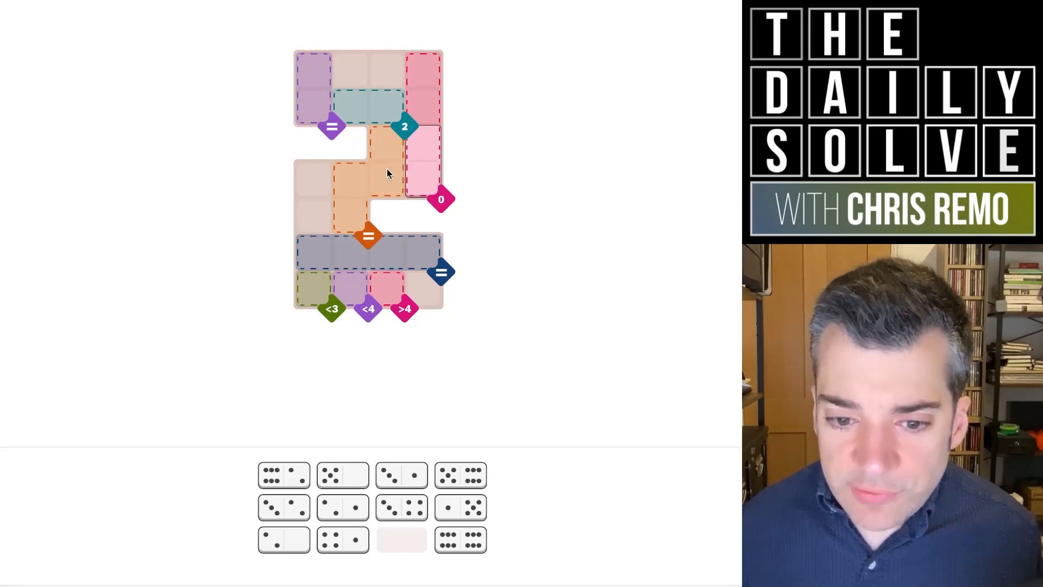
{"action": "mouse_move", "coordinate": [483, 566]}
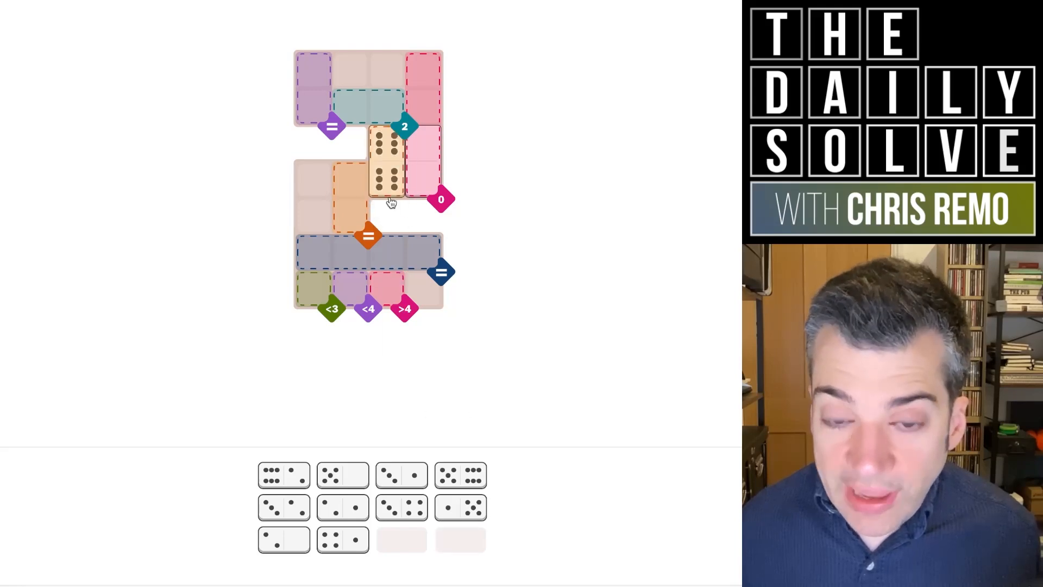
{"action": "mouse_move", "coordinate": [391, 208]}
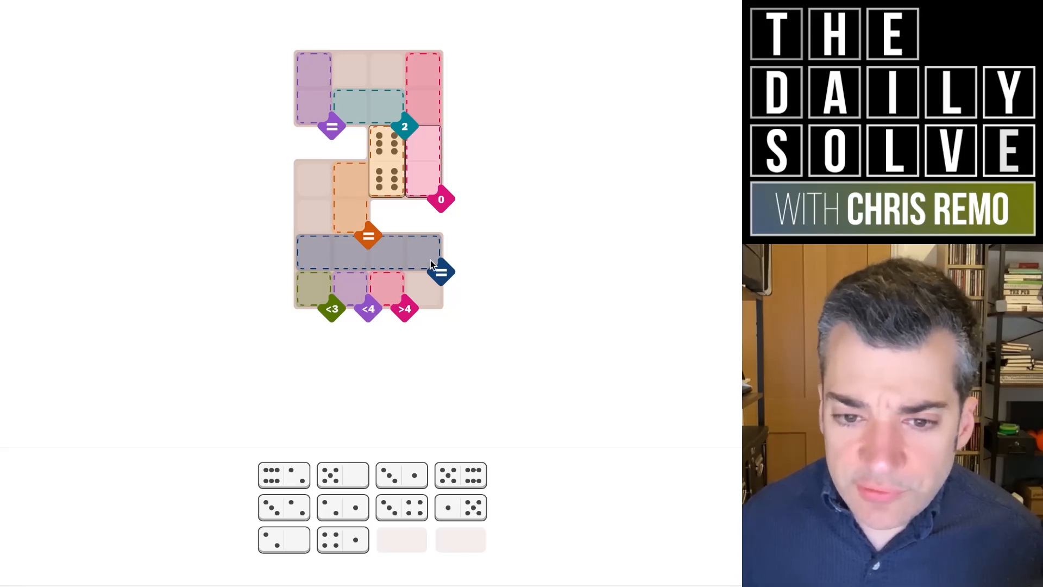
{"action": "mouse_move", "coordinate": [405, 270]}
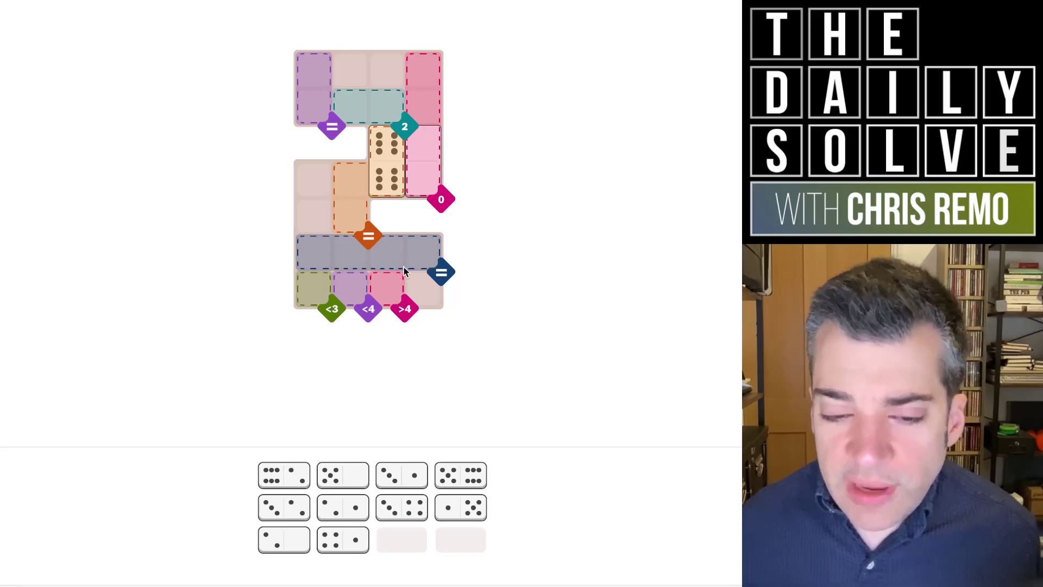
{"action": "mouse_move", "coordinate": [409, 296]}
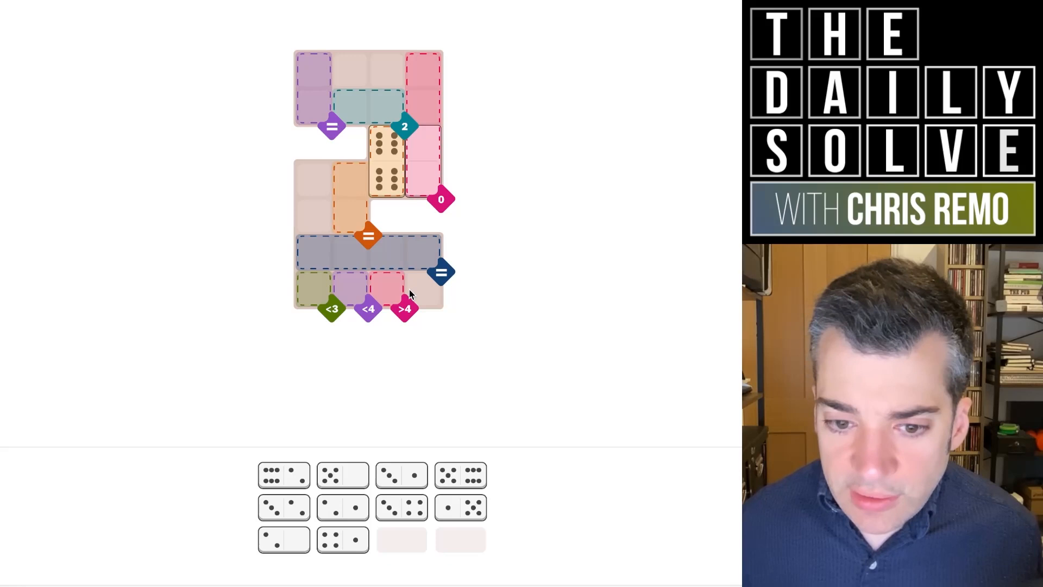
{"action": "mouse_move", "coordinate": [430, 371]}
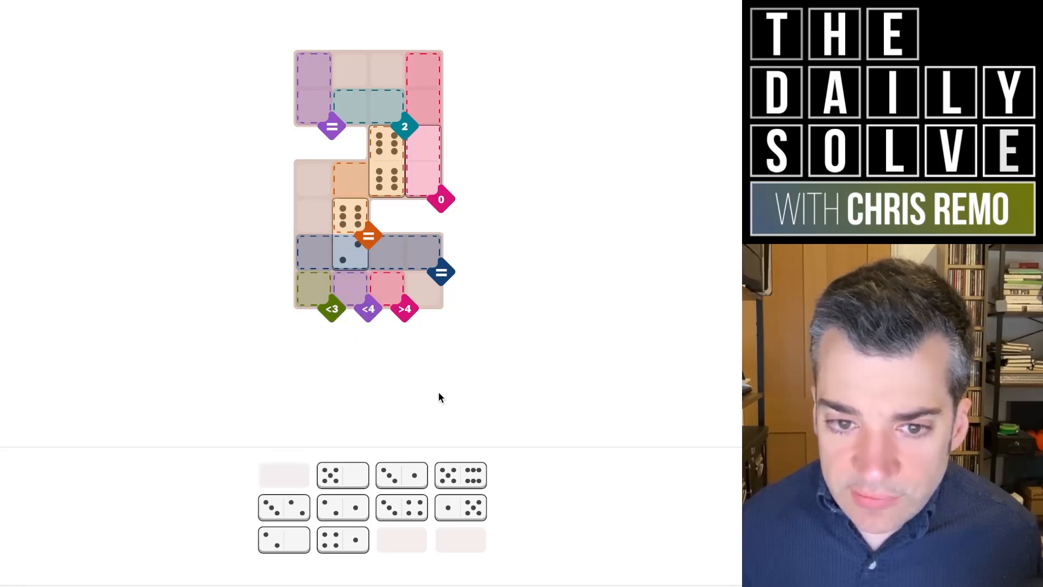
{"action": "left_click", "coordinate": [460, 474]}
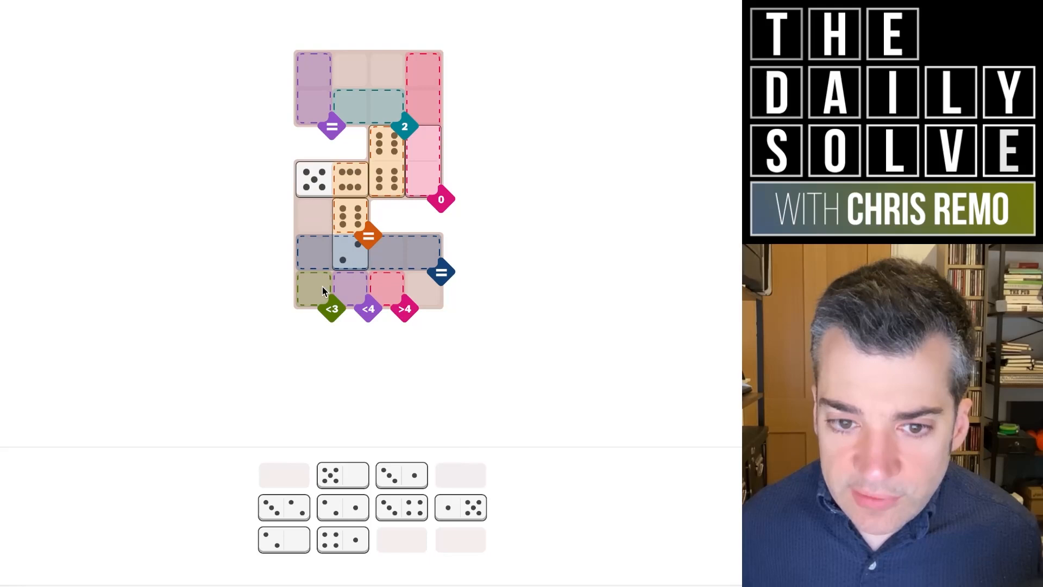
{"action": "mouse_move", "coordinate": [366, 256]}
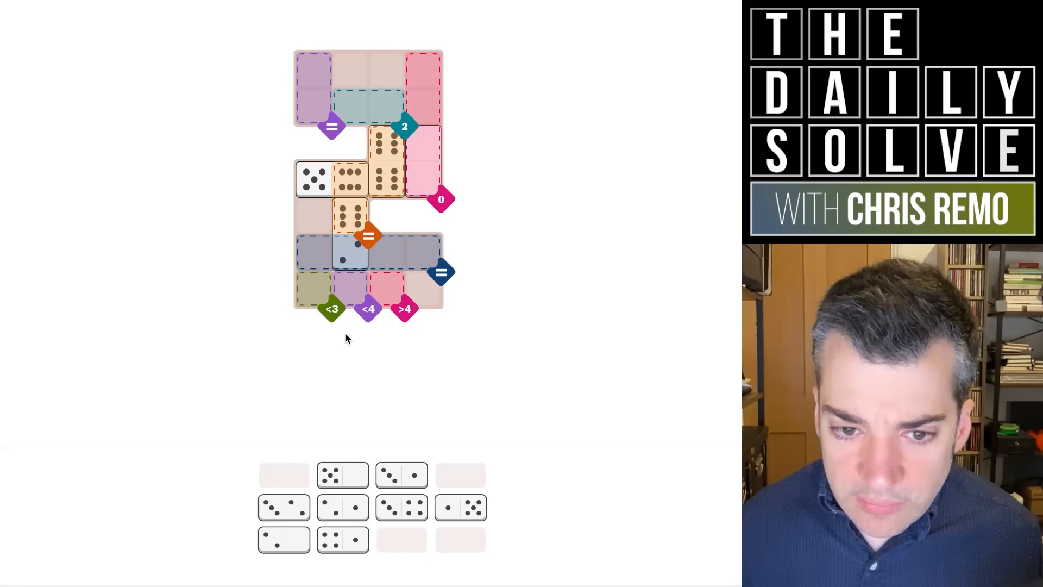
{"action": "mouse_move", "coordinate": [351, 303]}
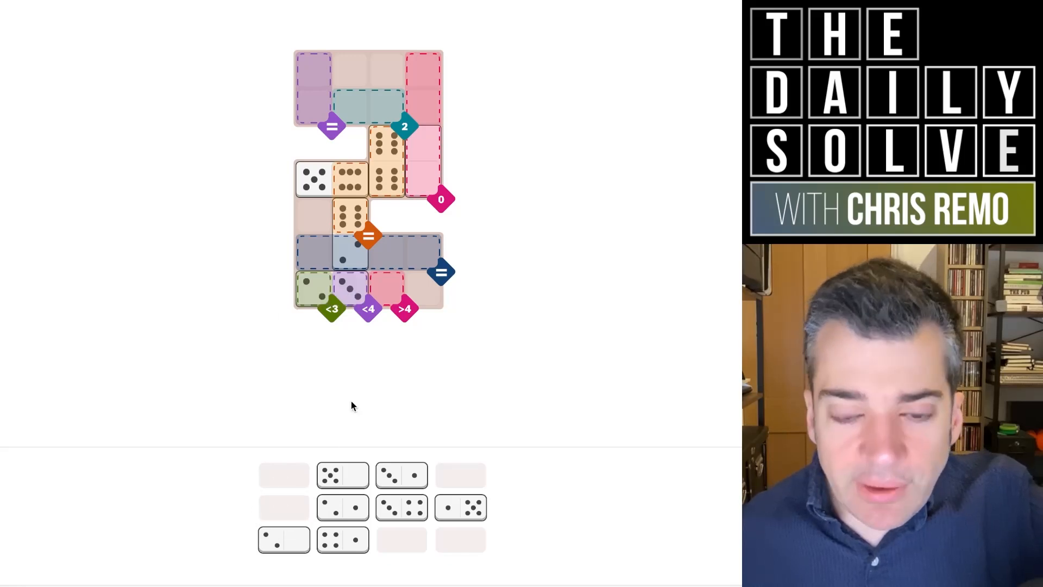
{"action": "mouse_move", "coordinate": [428, 521]}
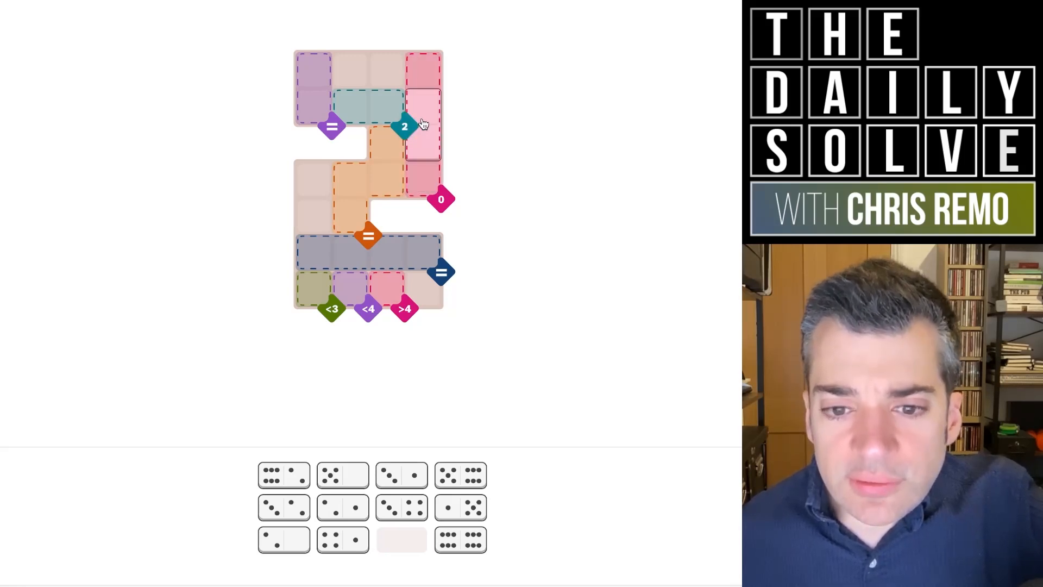
Remove the blank domino and a trial domino, emptying the hard board
{"action": "left_click", "coordinate": [423, 86]}
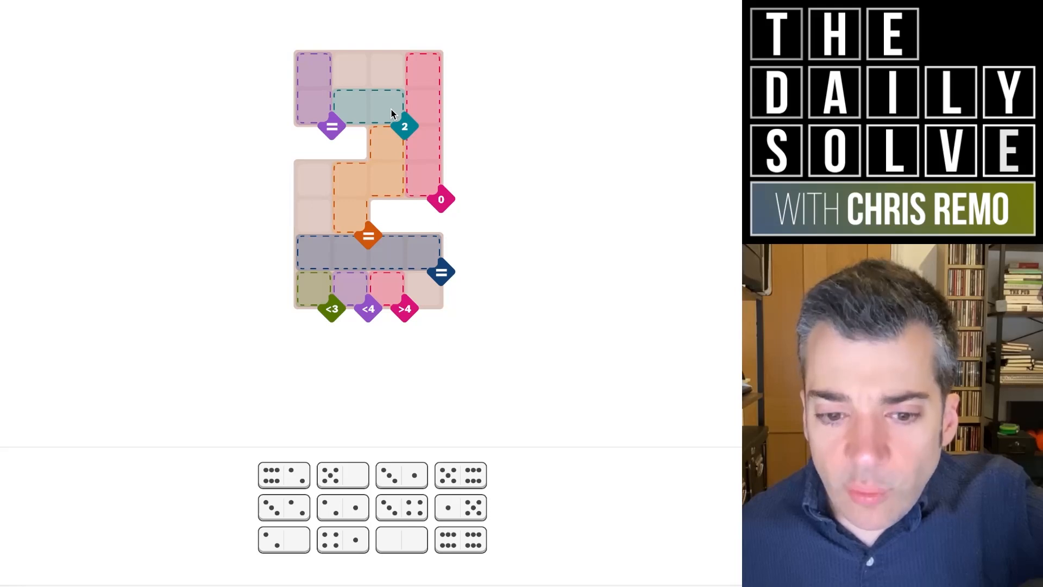
{"action": "mouse_move", "coordinate": [396, 254]}
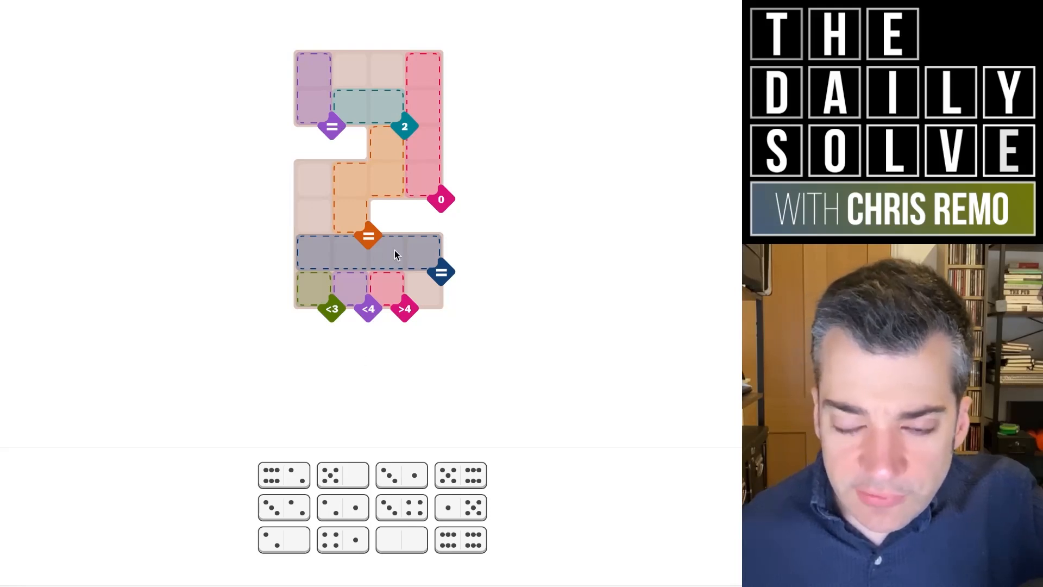
{"action": "mouse_move", "coordinate": [370, 251]}
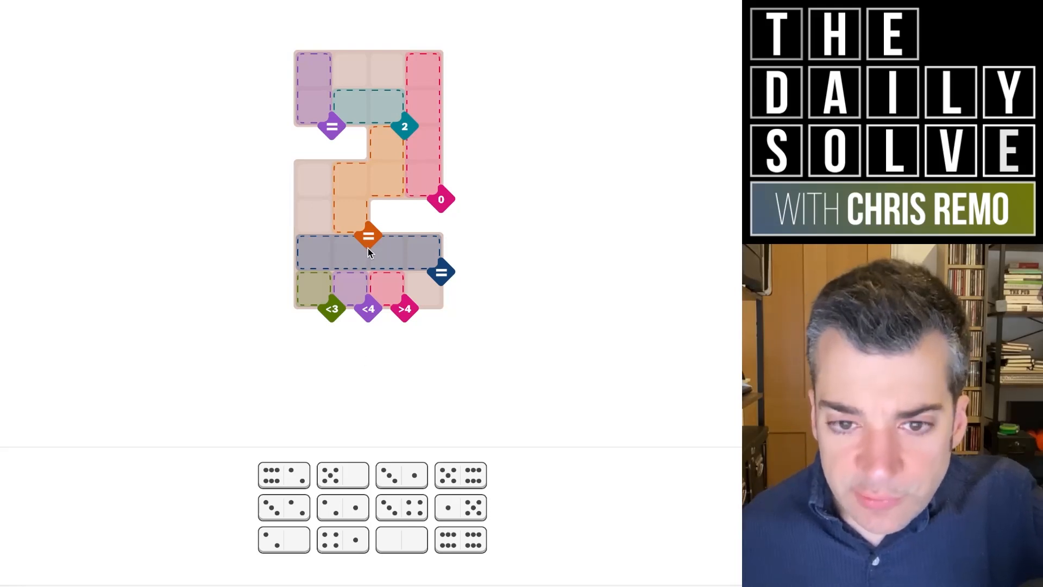
{"action": "mouse_move", "coordinate": [388, 155]}
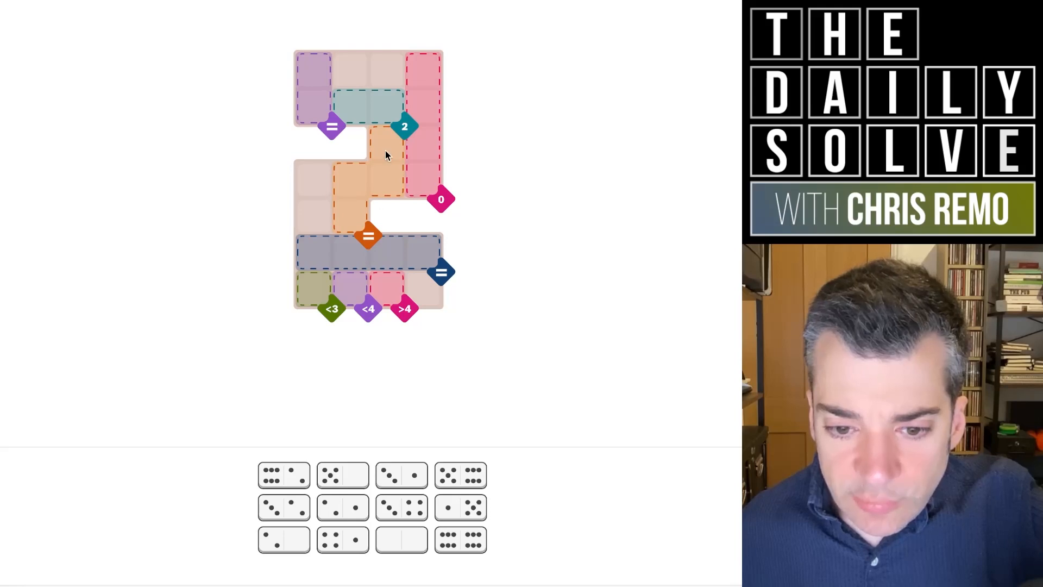
{"action": "mouse_move", "coordinate": [366, 136]}
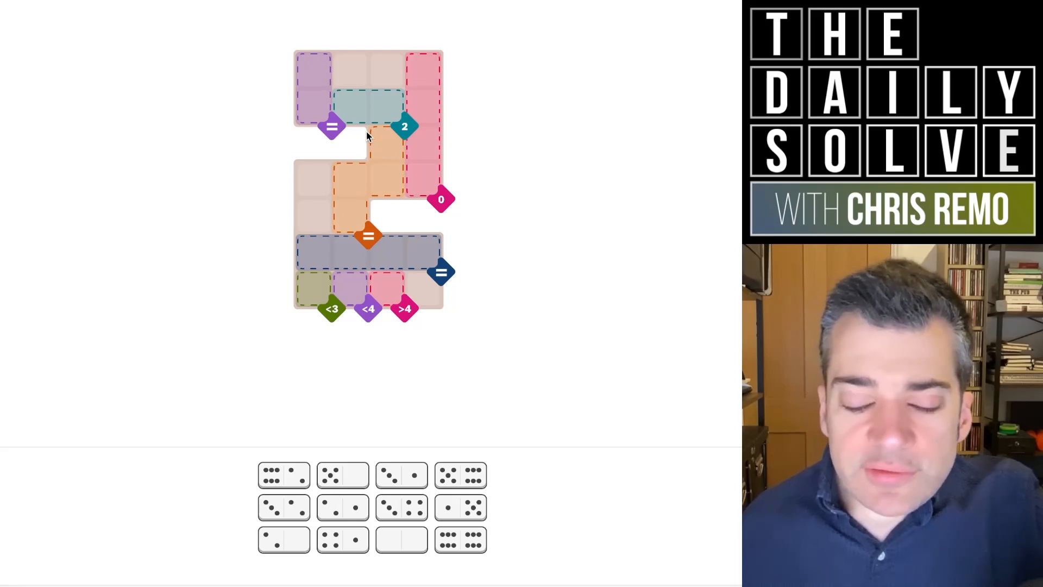
{"action": "mouse_move", "coordinate": [394, 110]}
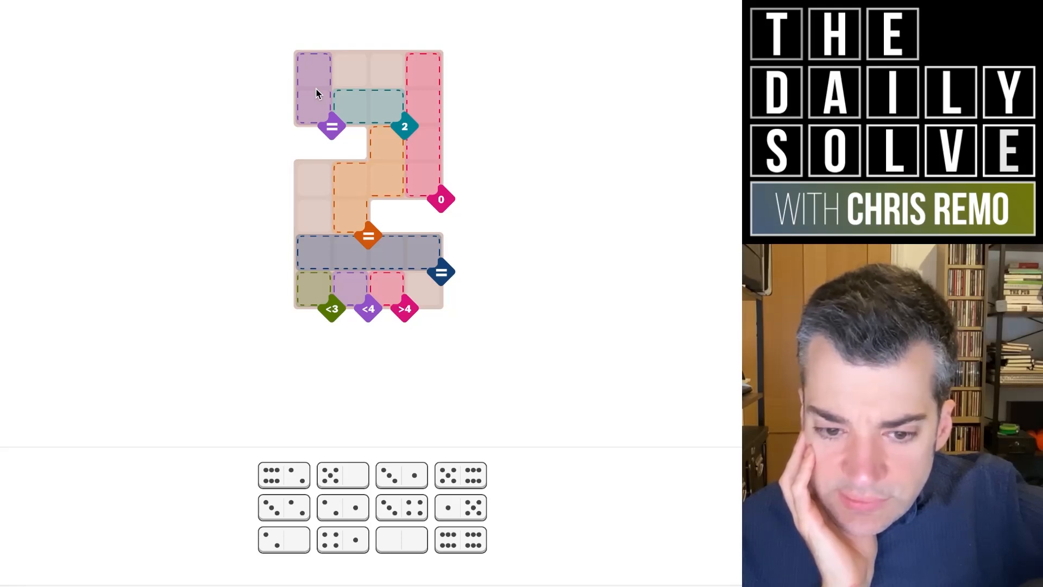
{"action": "mouse_move", "coordinate": [339, 103]}
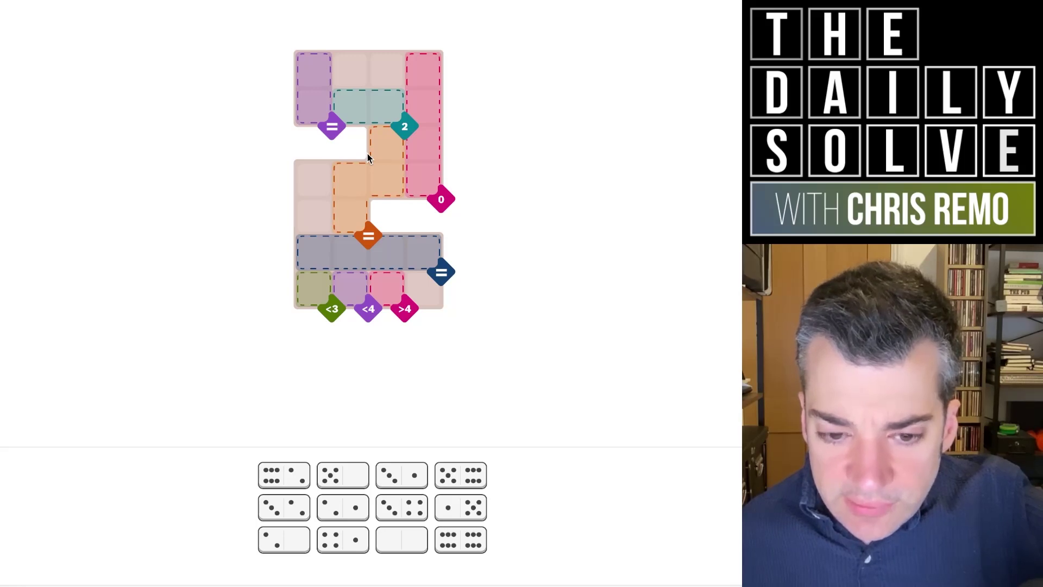
{"action": "mouse_move", "coordinate": [414, 479]}
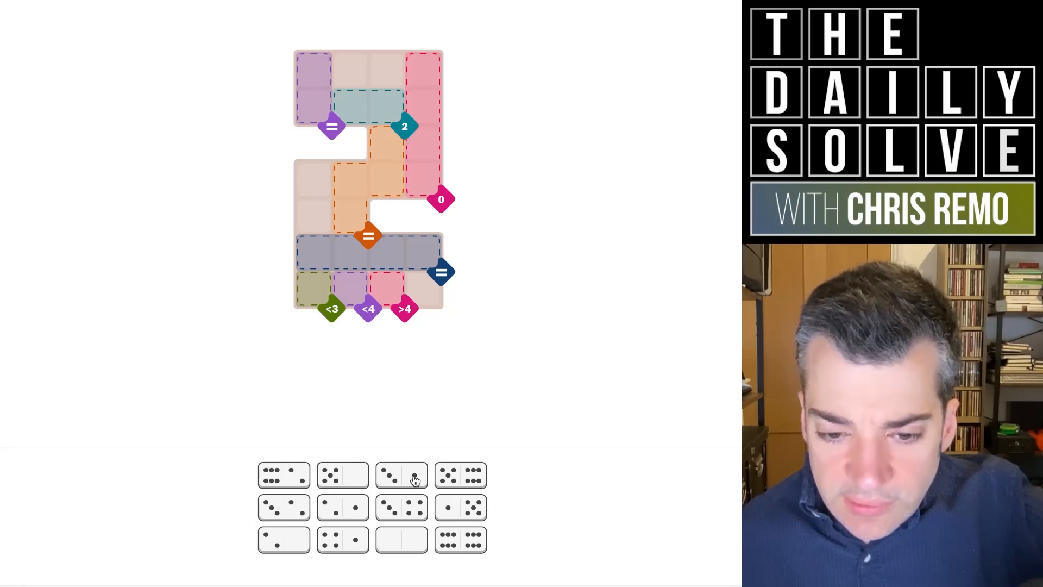
{"action": "left_click", "coordinate": [401, 475]}
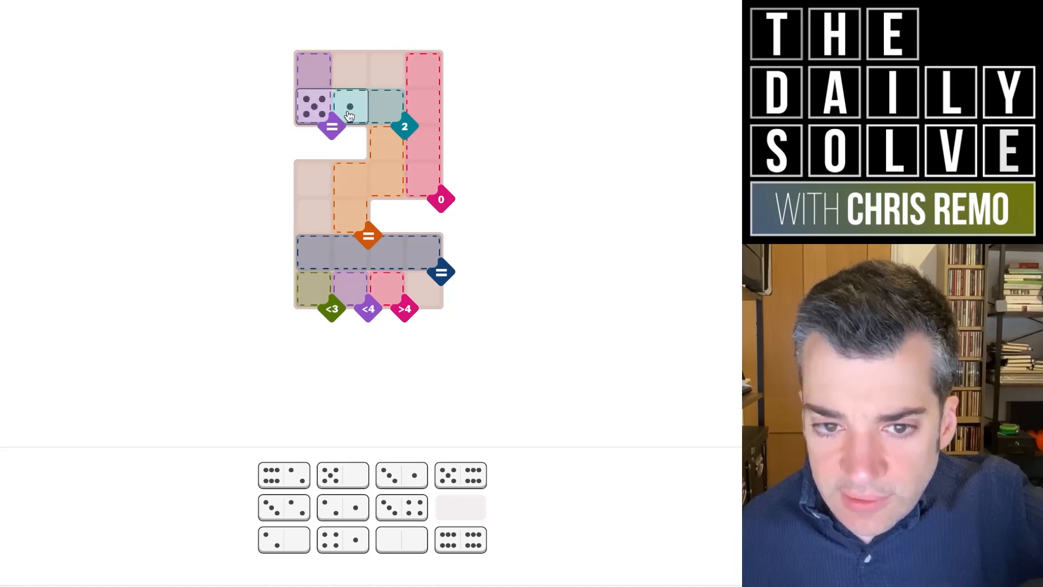
{"action": "left_click", "coordinate": [352, 107]}
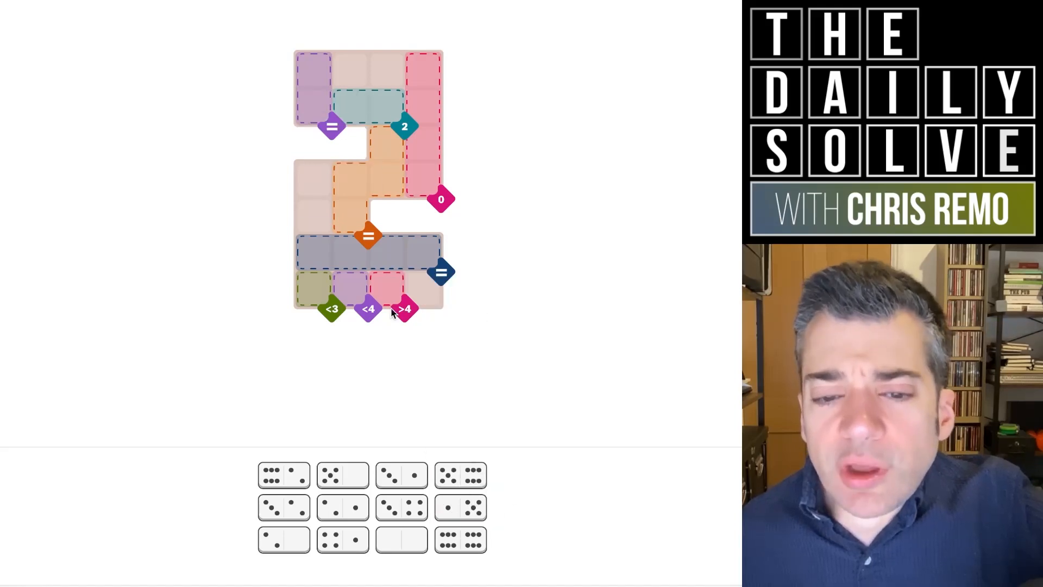
{"action": "mouse_move", "coordinate": [350, 203]}
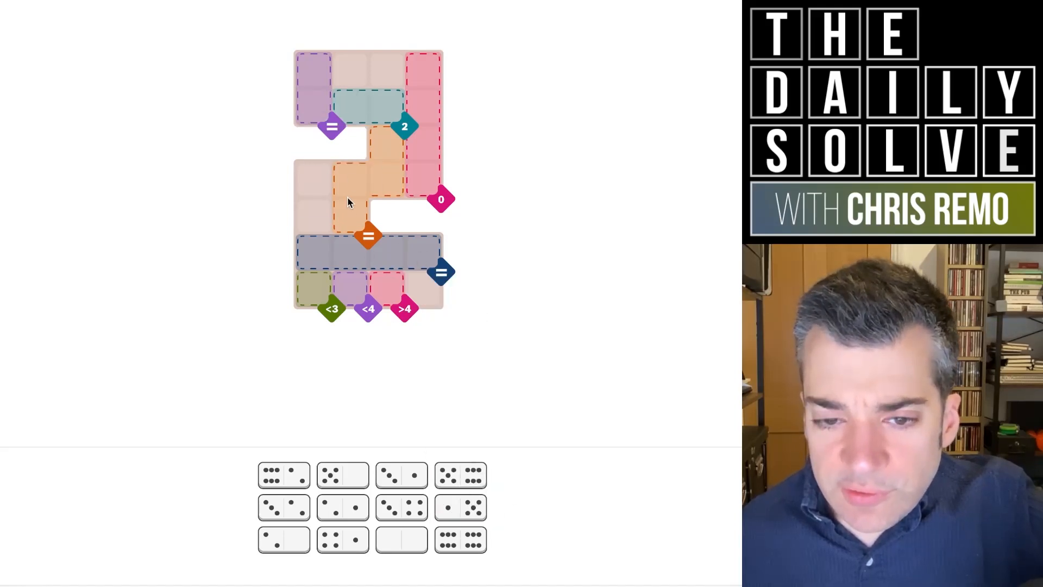
{"action": "mouse_move", "coordinate": [352, 197]}
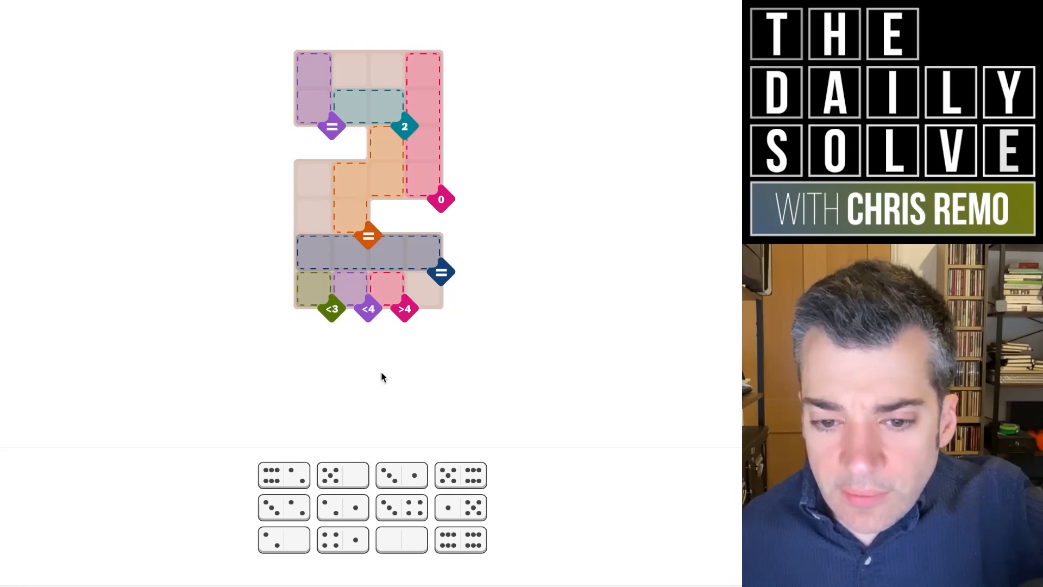
{"action": "mouse_move", "coordinate": [430, 193]}
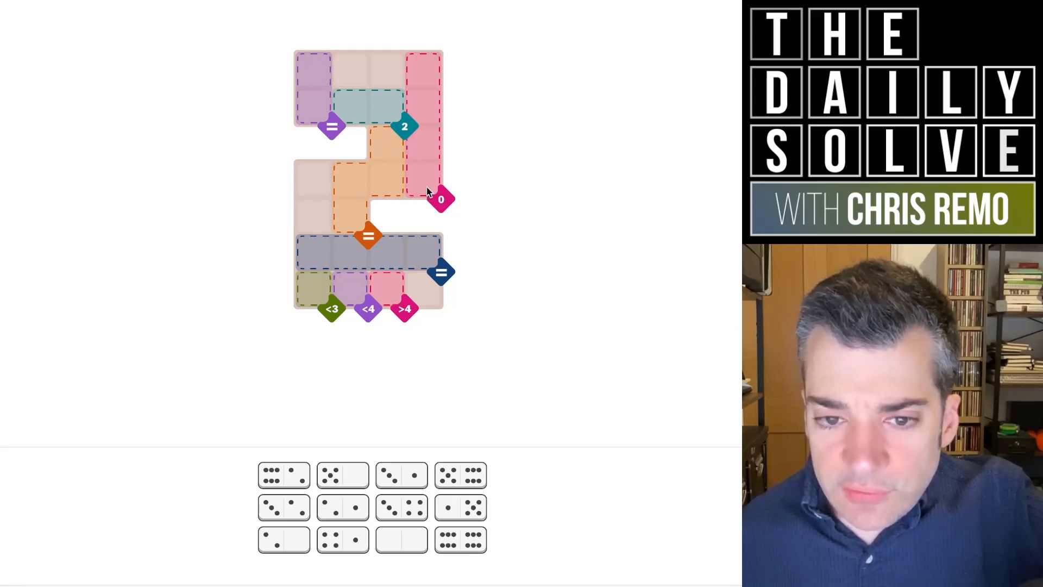
{"action": "mouse_move", "coordinate": [326, 499]}
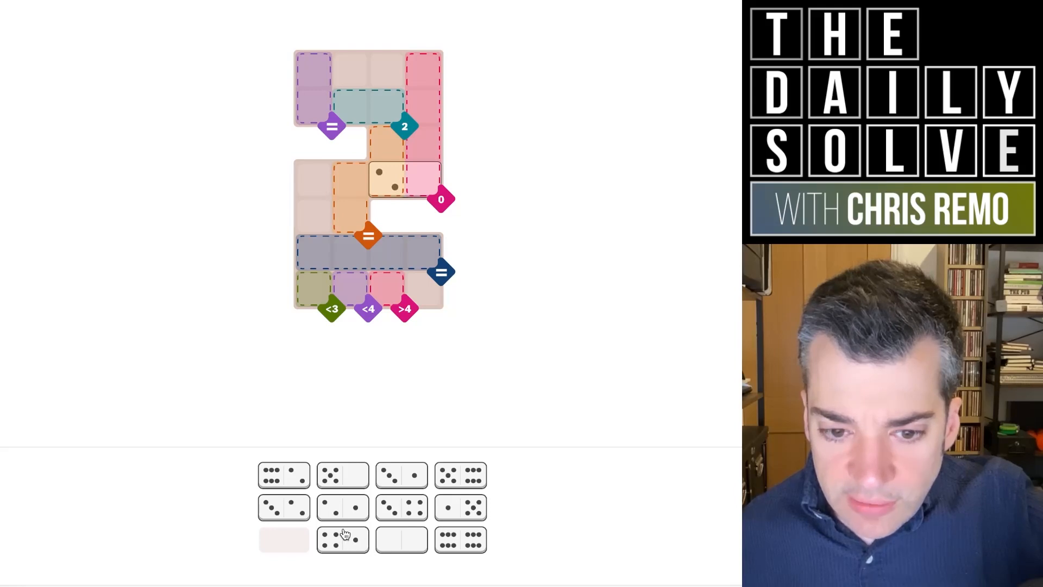
{"action": "mouse_move", "coordinate": [342, 516]}
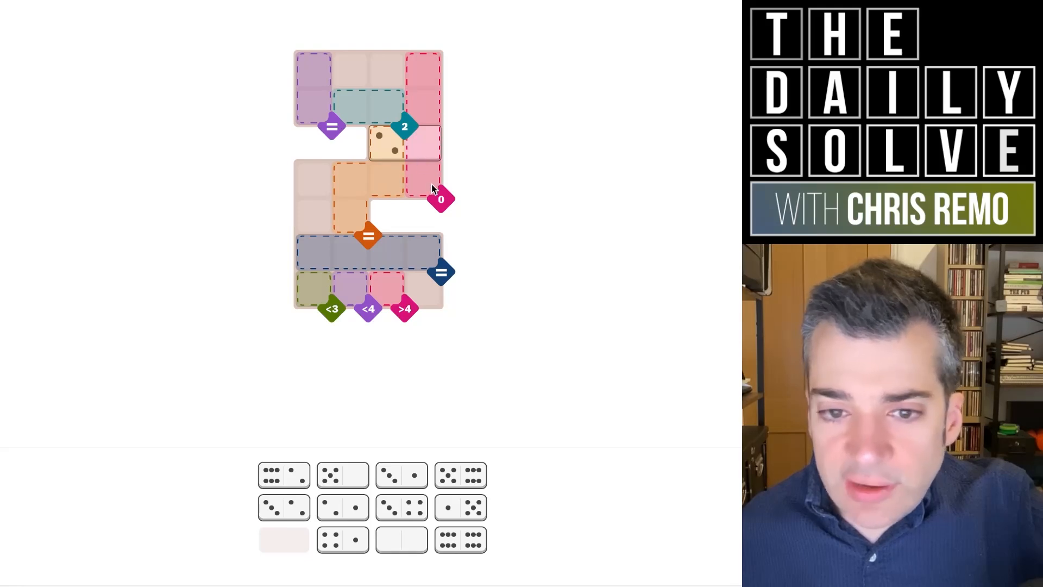
{"action": "mouse_move", "coordinate": [422, 147]}
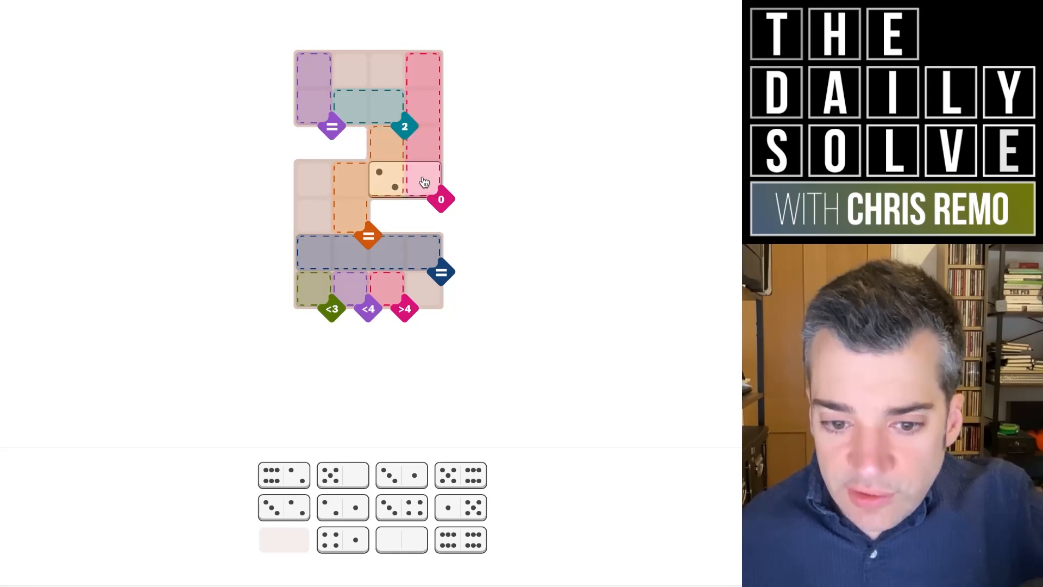
Fill the pink 0 region with a blank domino and place a five at the top
{"action": "left_click", "coordinate": [401, 538]}
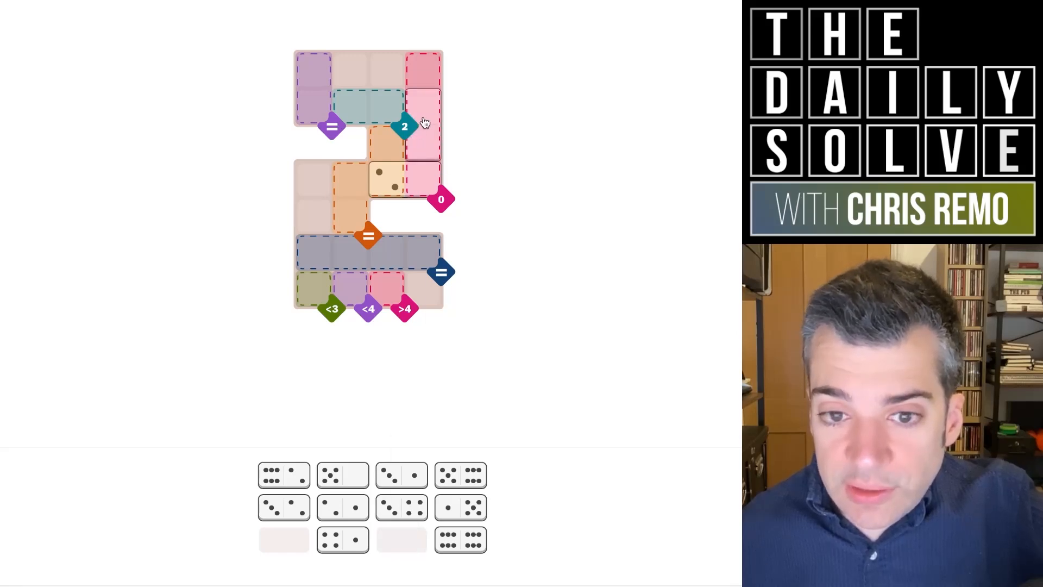
{"action": "mouse_move", "coordinate": [409, 149]}
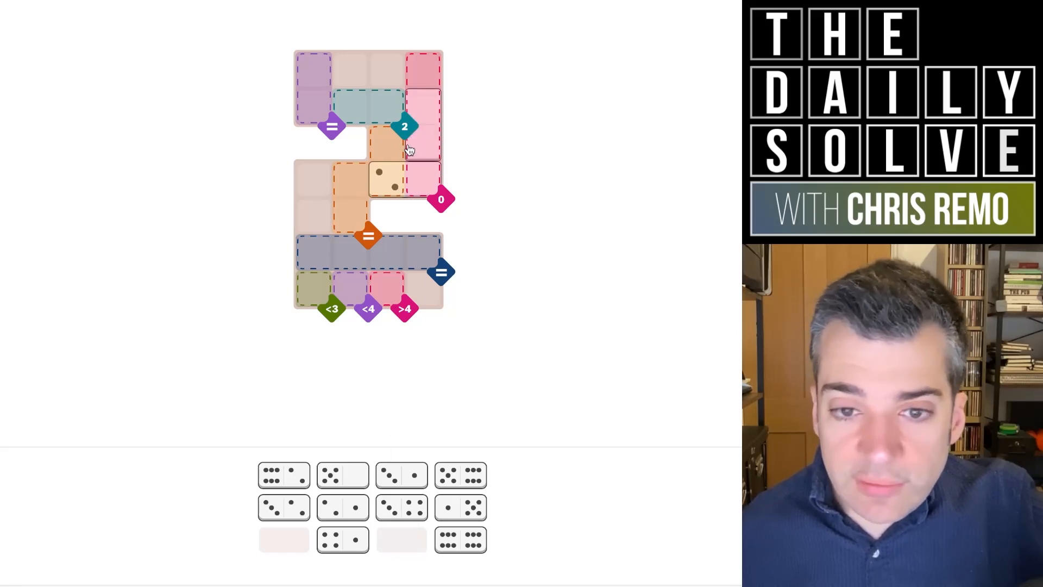
{"action": "mouse_move", "coordinate": [346, 340]}
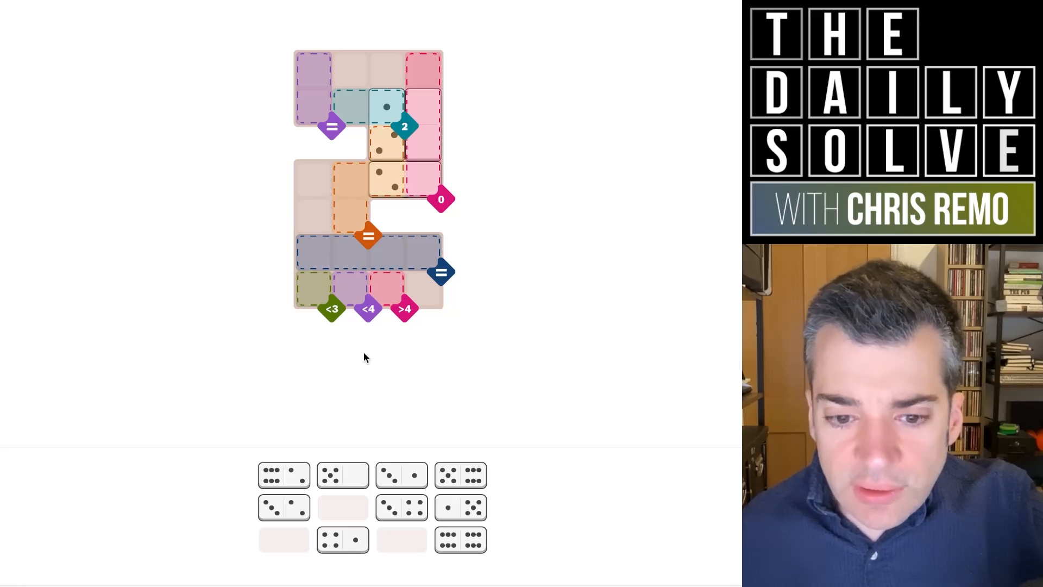
{"action": "left_click", "coordinate": [343, 475]}
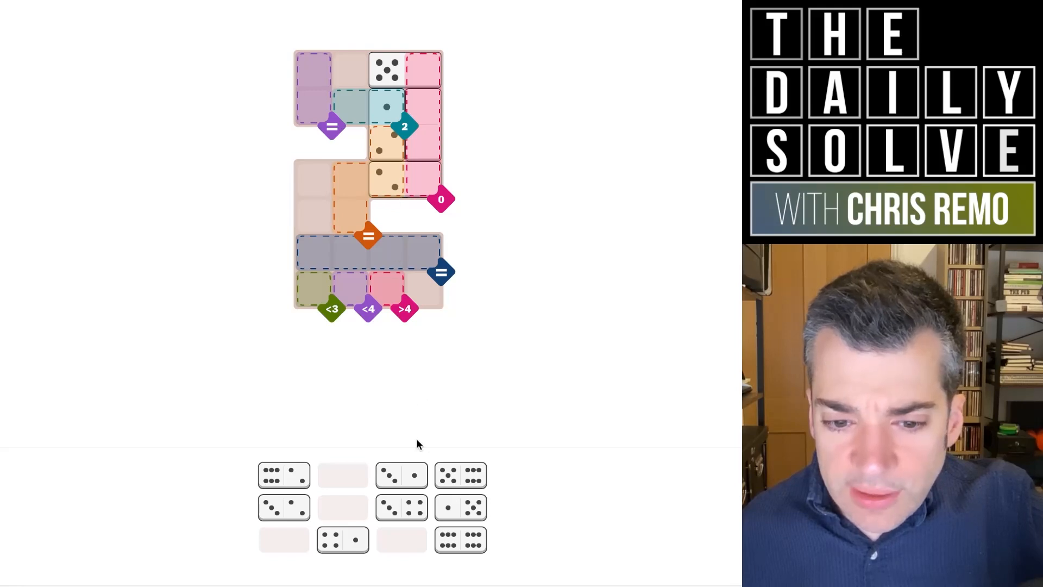
{"action": "mouse_move", "coordinate": [291, 481]}
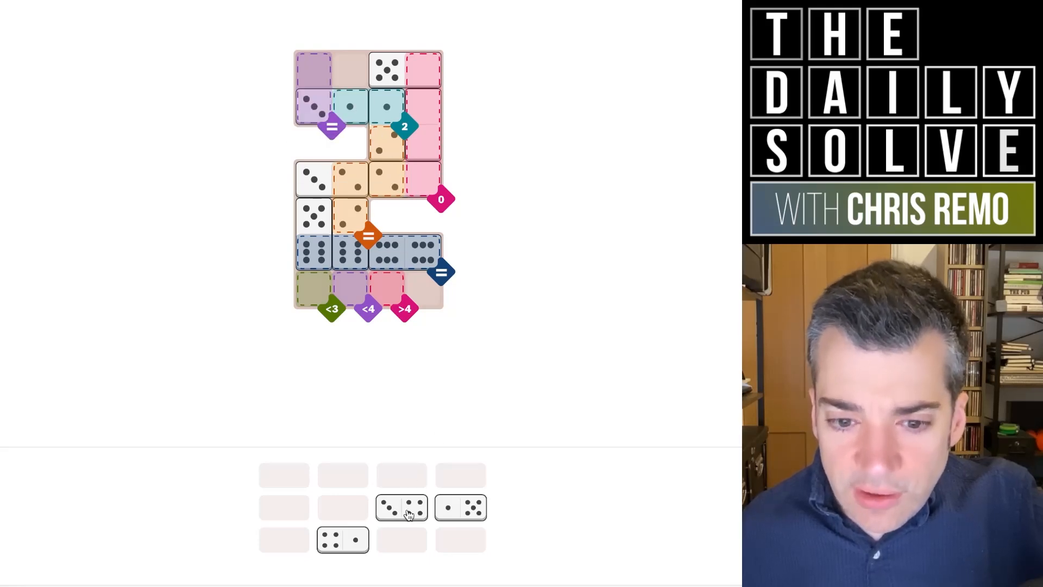
Fill the remaining top-row cells and the empty bottom-row cells
{"action": "left_click", "coordinate": [401, 507]}
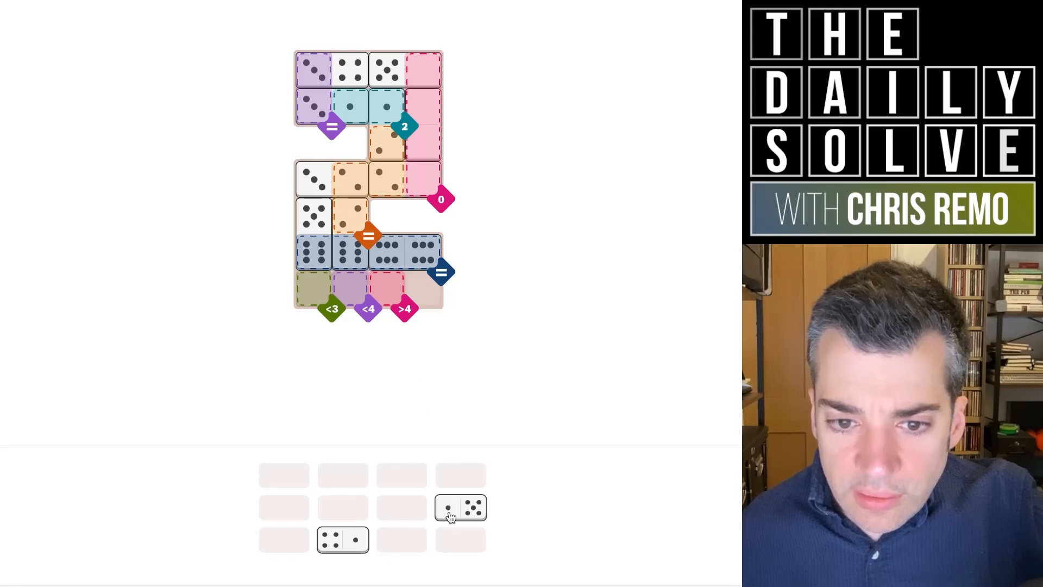
{"action": "left_click", "coordinate": [460, 508]}
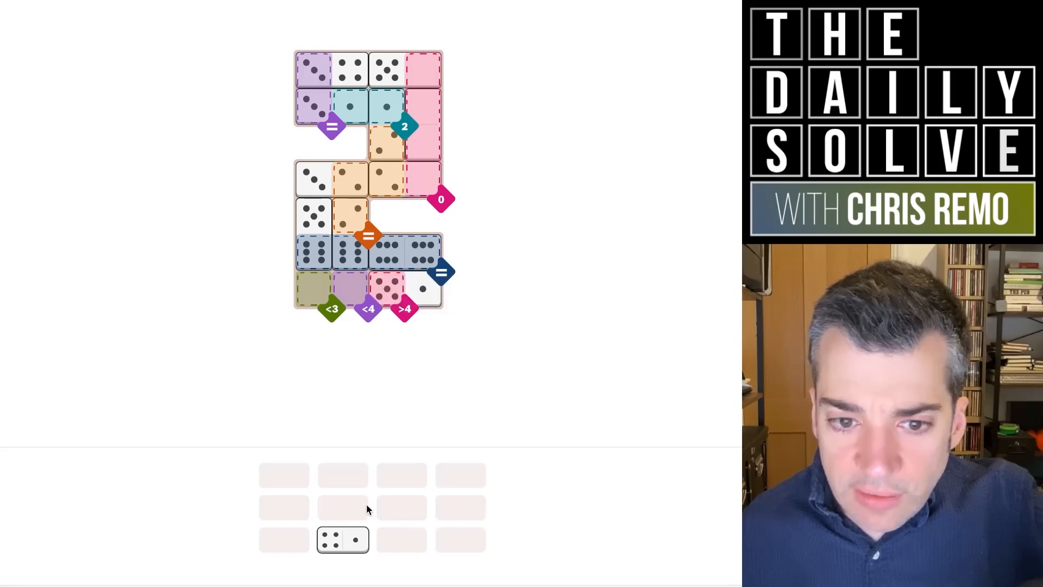
{"action": "mouse_move", "coordinate": [363, 525]}
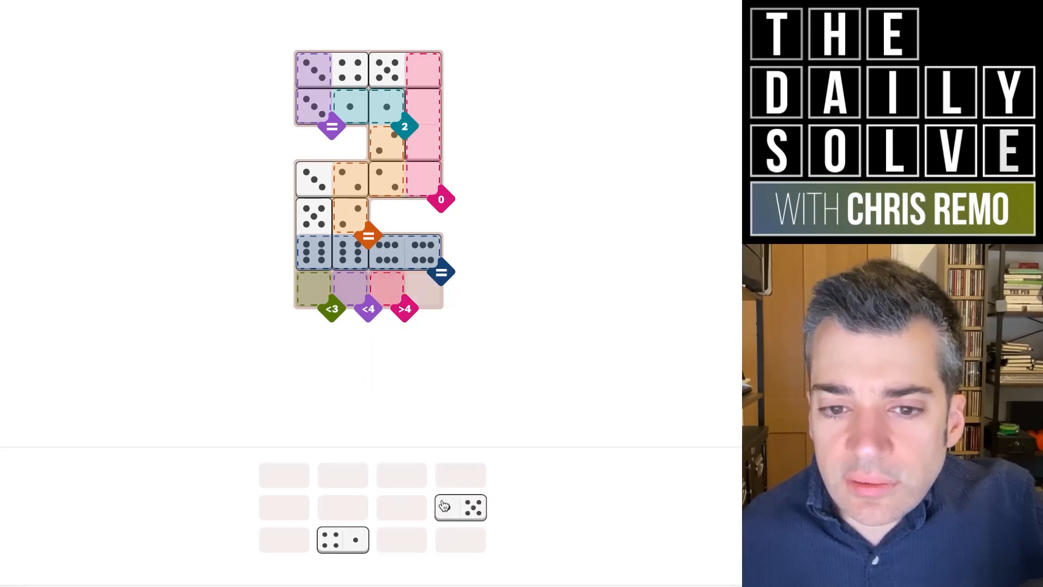
{"action": "mouse_move", "coordinate": [451, 456]}
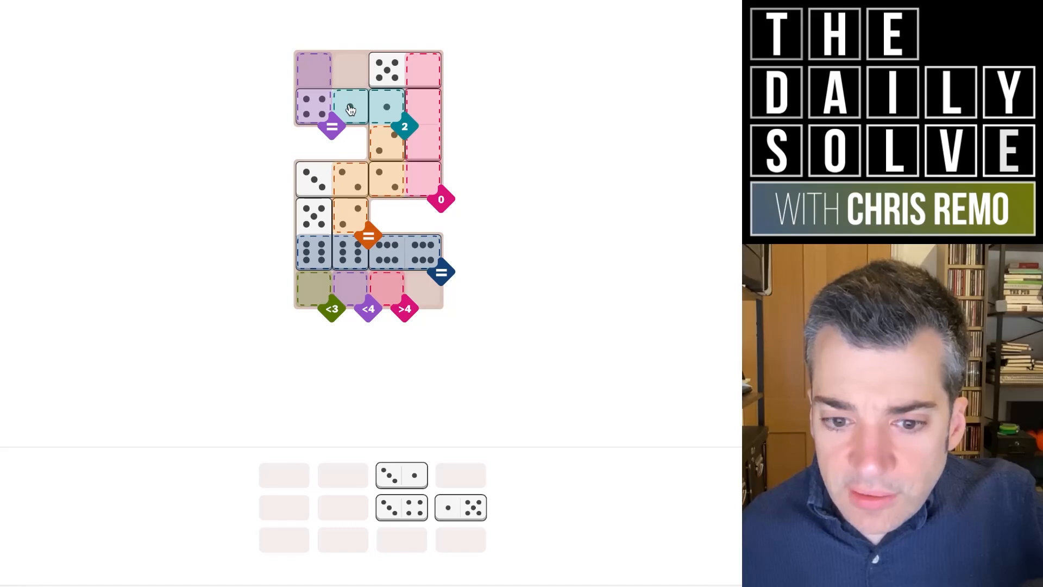
{"action": "mouse_move", "coordinate": [341, 104]}
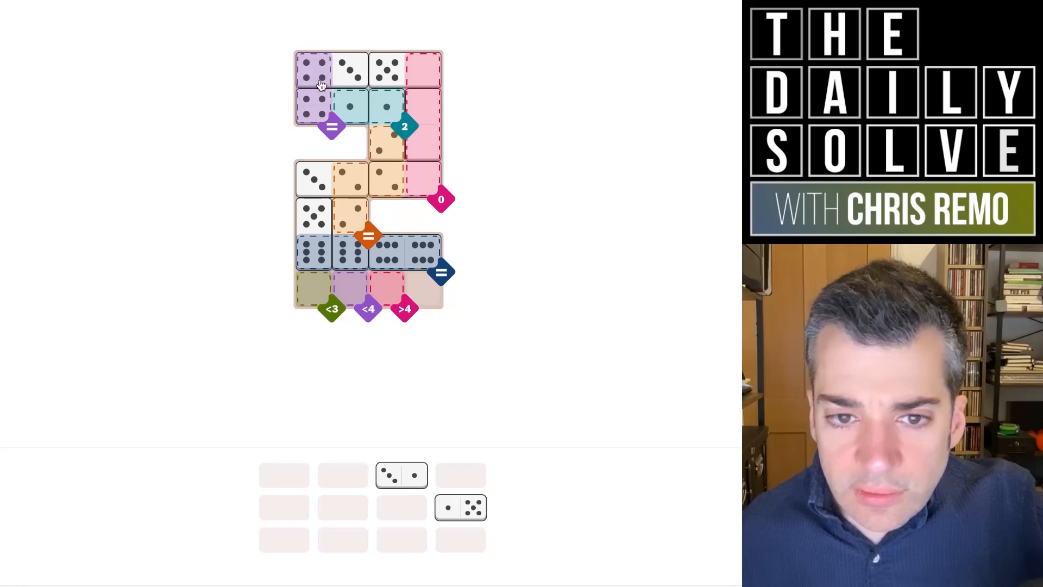
{"action": "mouse_move", "coordinate": [321, 116]}
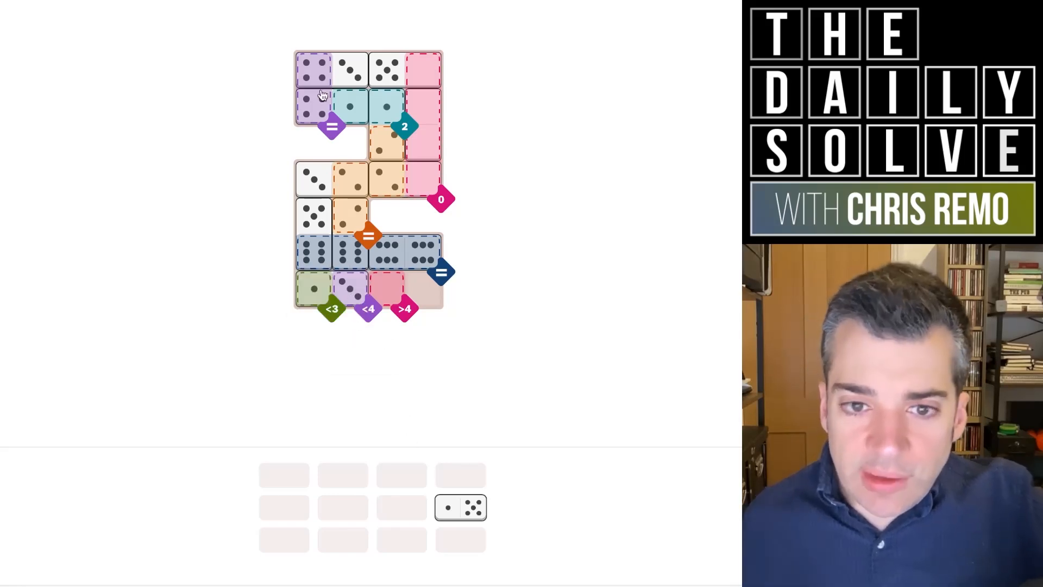
Place the final domino bottom-right and dismiss the 5:16 Congrats dialog
{"action": "left_click", "coordinate": [460, 507]}
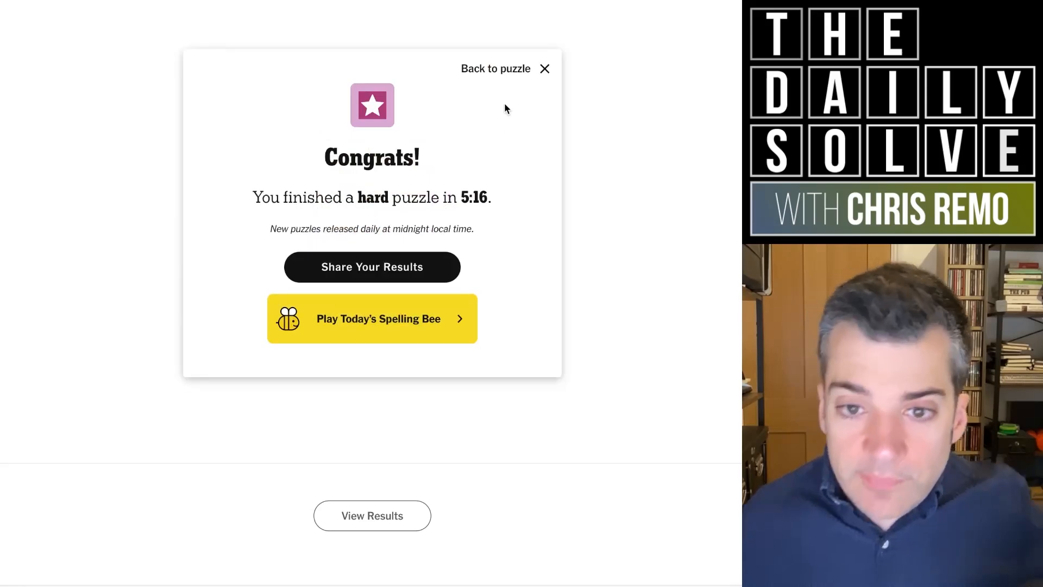
{"action": "left_click", "coordinate": [545, 68]}
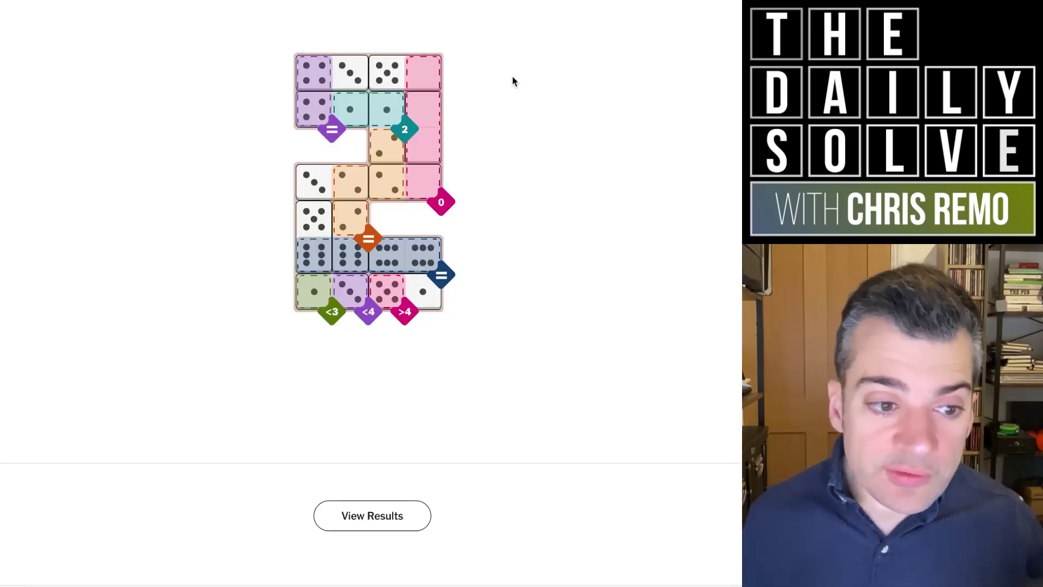
{"action": "mouse_move", "coordinate": [673, 260]}
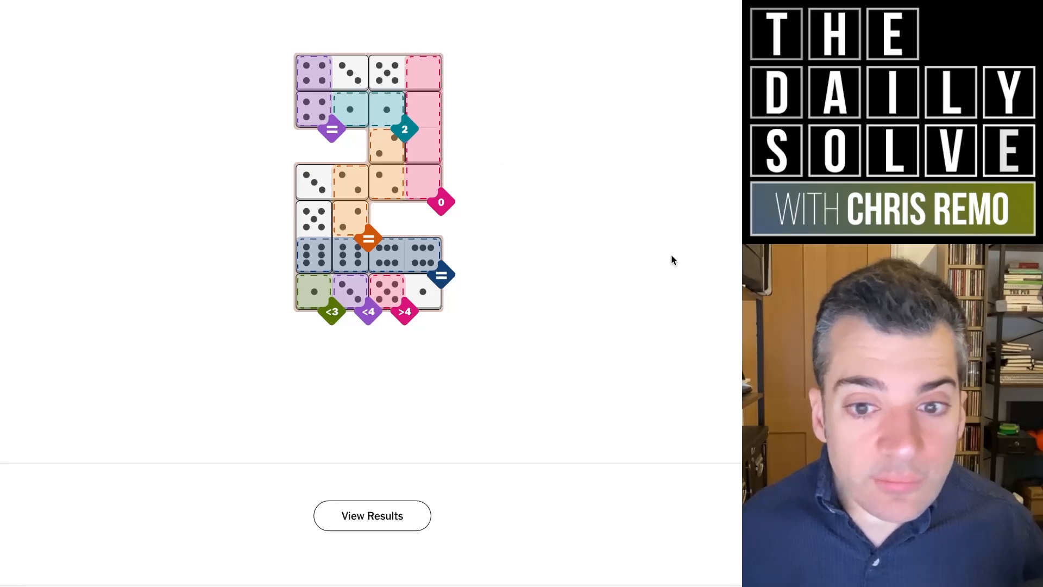